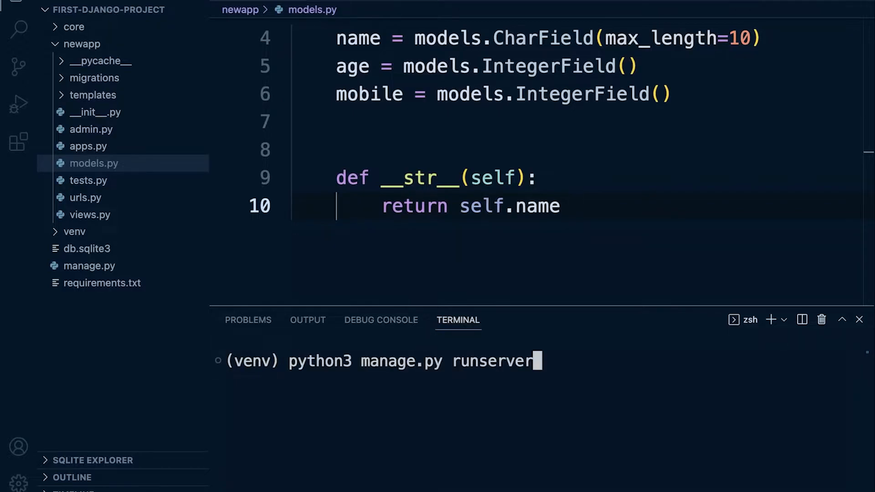
- Run python3 manage.py runserver to start the Django development server
key("Enter")
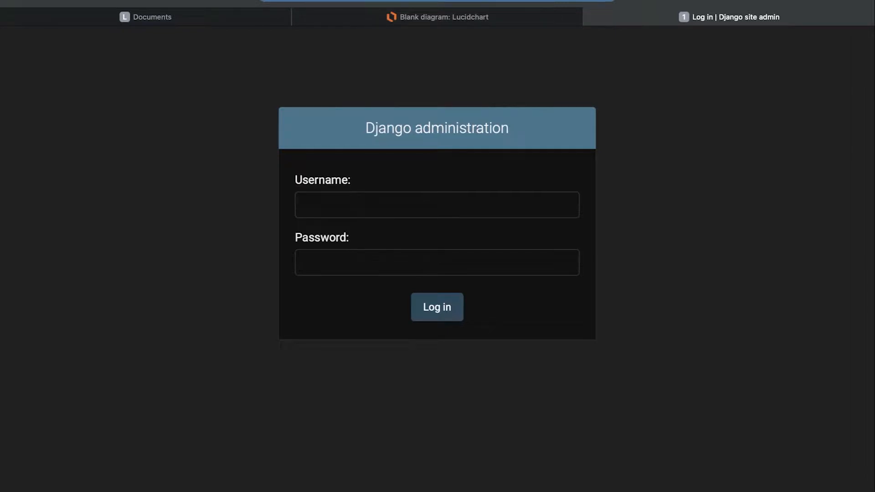
- Sign in to Django admin as admin and view the Customers list under NEWAPP
left_click(437, 4)
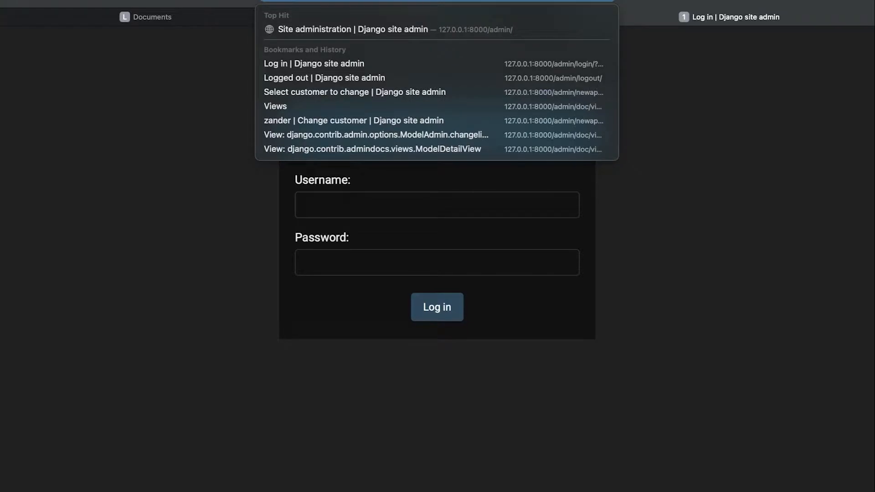
left_click(436, 205)
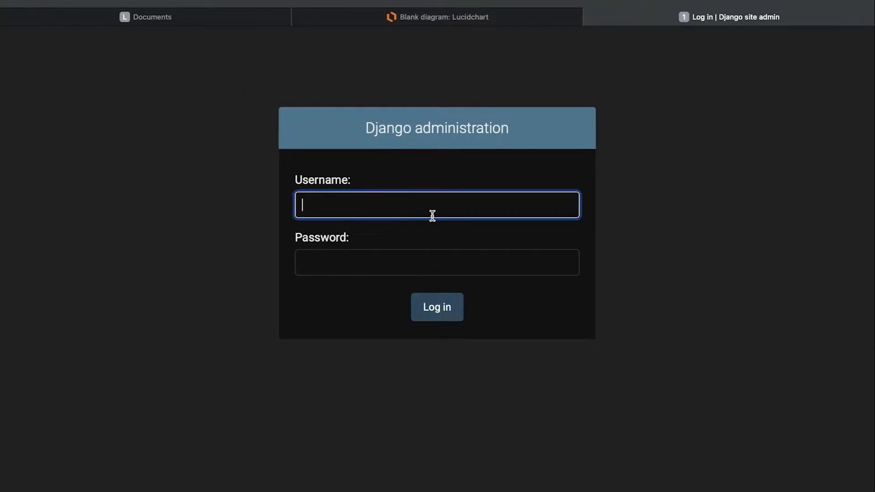
type("admin")
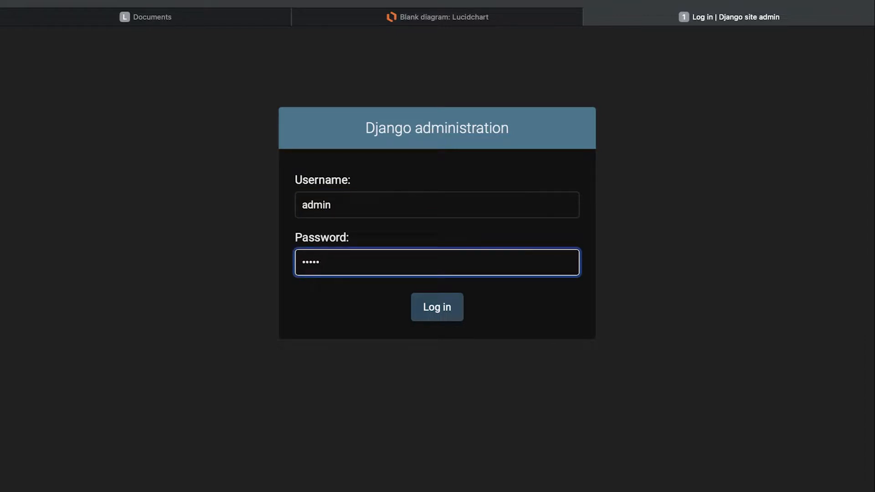
left_click(437, 306)
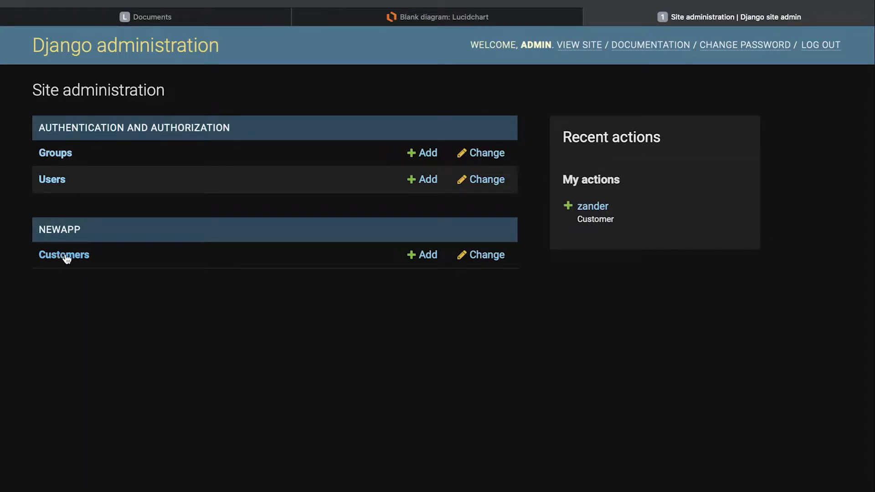
left_click(64, 255)
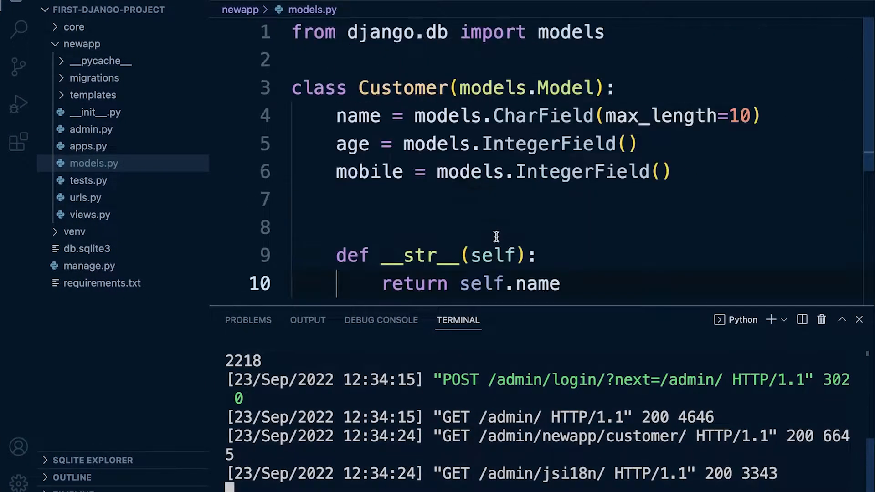
- Select and remove the return keyword from __str__ on line 10 of models.py
scroll("down", 3)
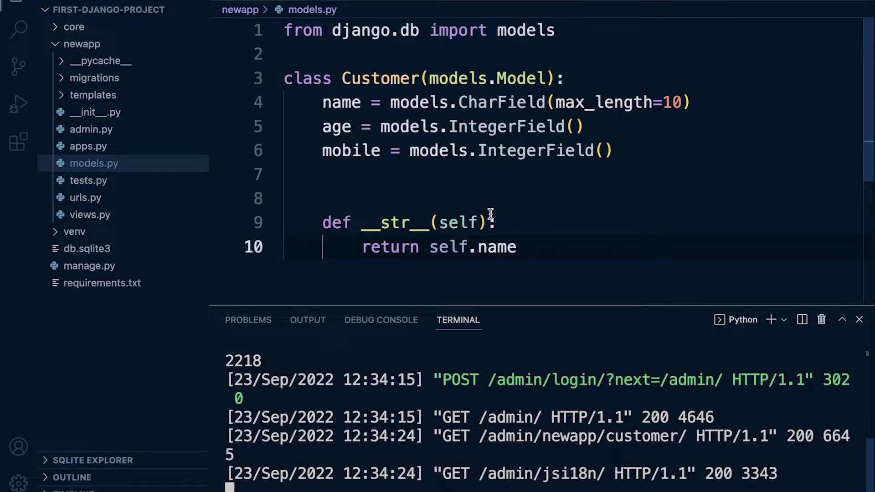
mouse_move(421, 231)
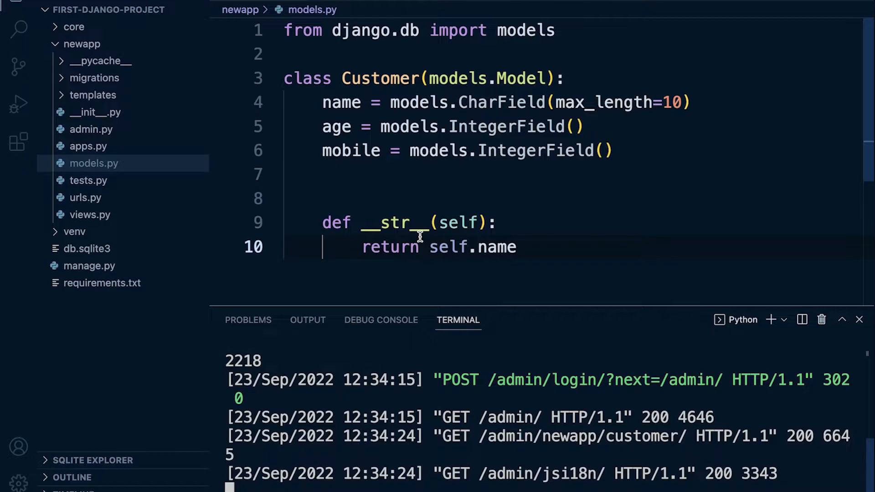
mouse_move(387, 204)
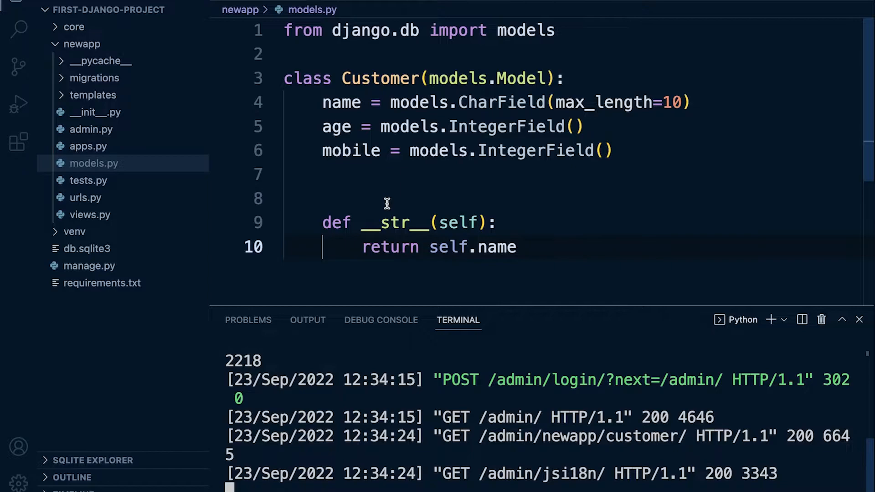
mouse_move(583, 259)
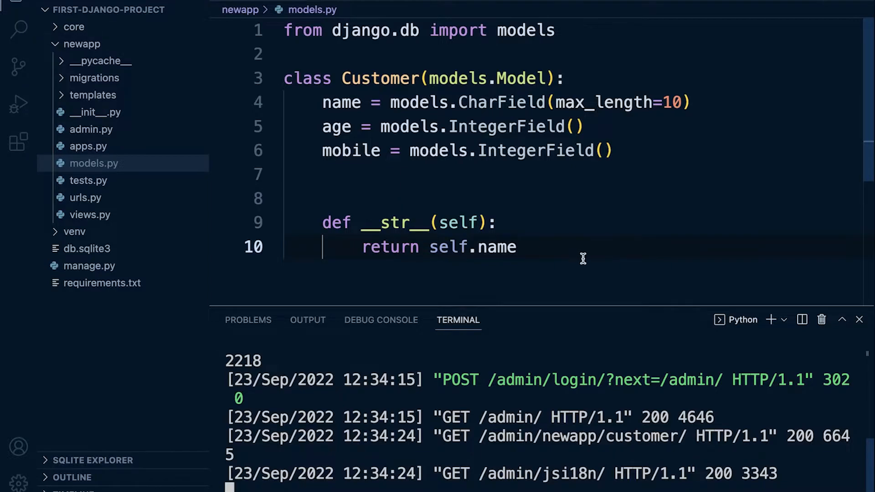
double_click(498, 248)
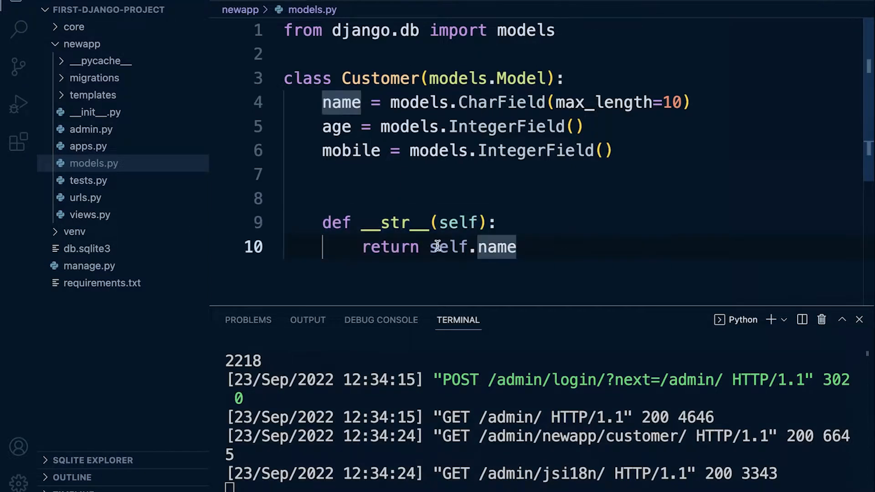
double_click(391, 248)
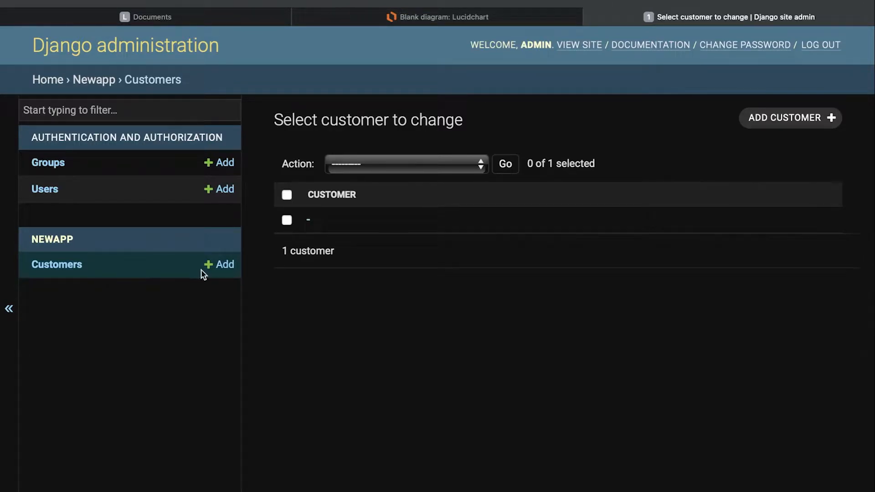
mouse_move(346, 249)
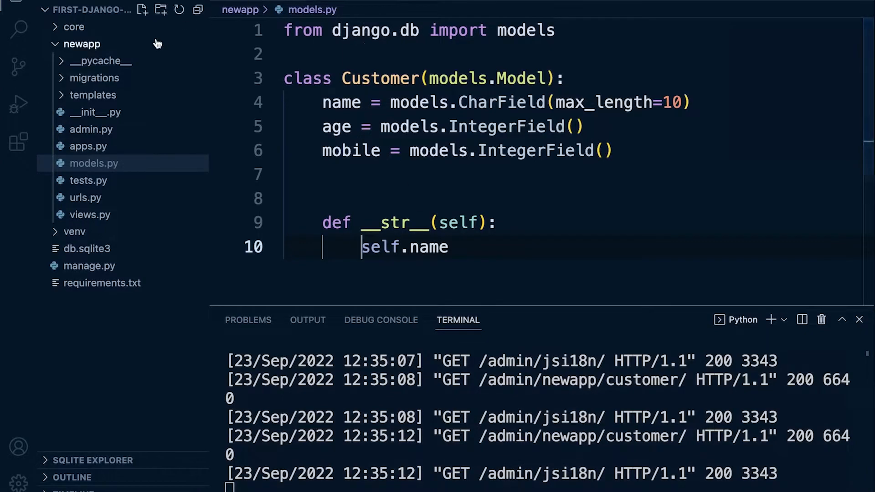
mouse_move(89, 43)
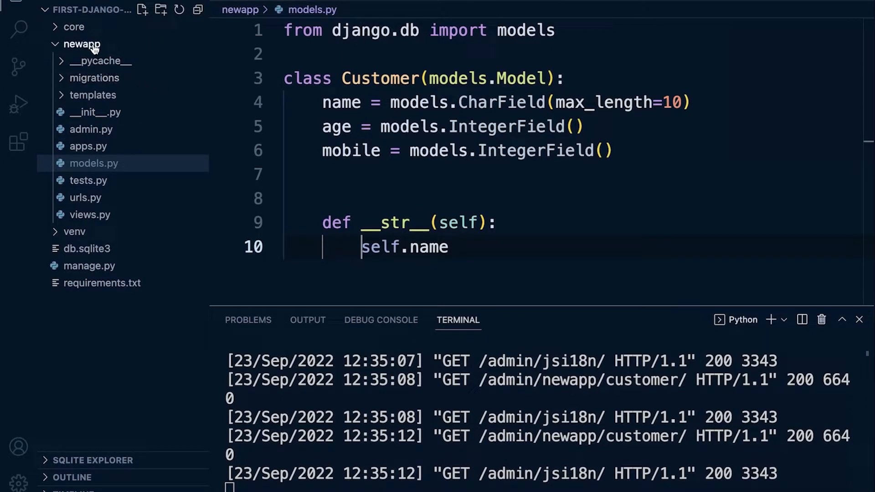
mouse_move(303, 196)
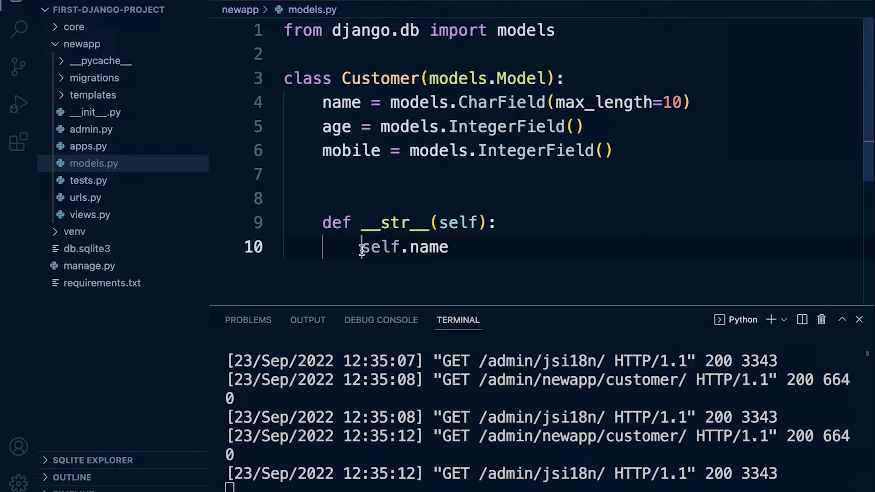
- Re-add return before self.name on line 10 so __str__ reads 'return self.name'
type("return")
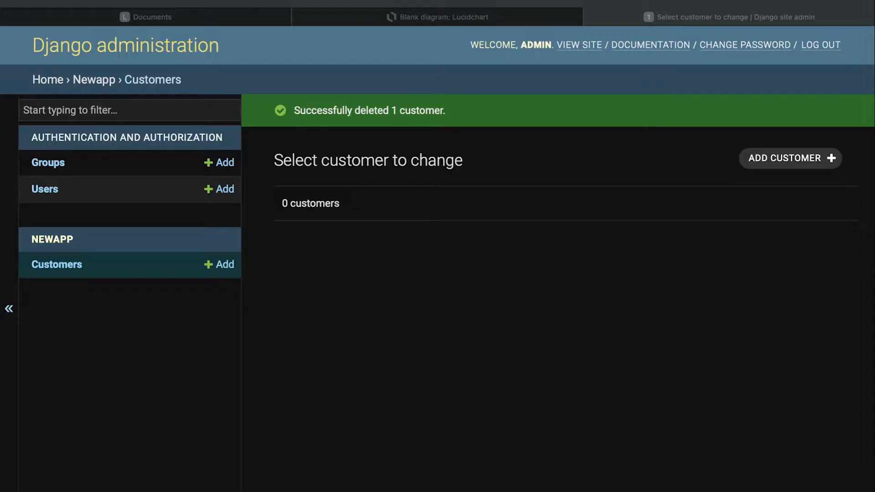
mouse_move(440, 256)
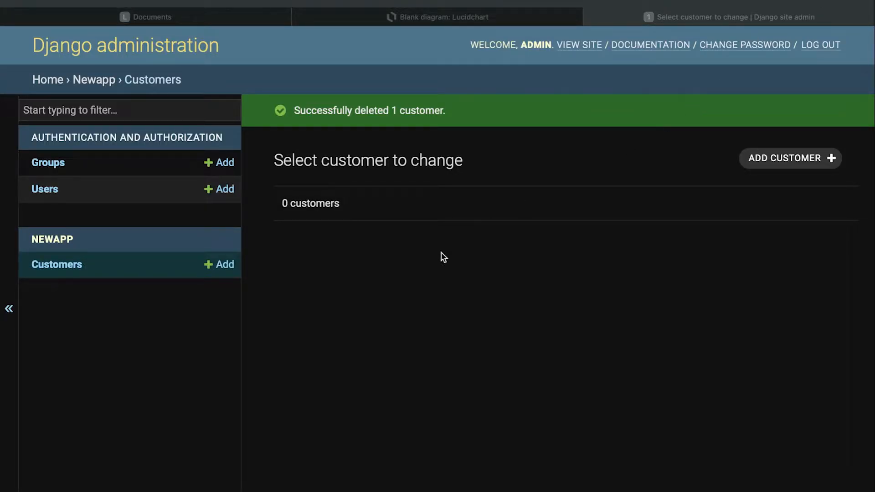
mouse_move(505, 308)
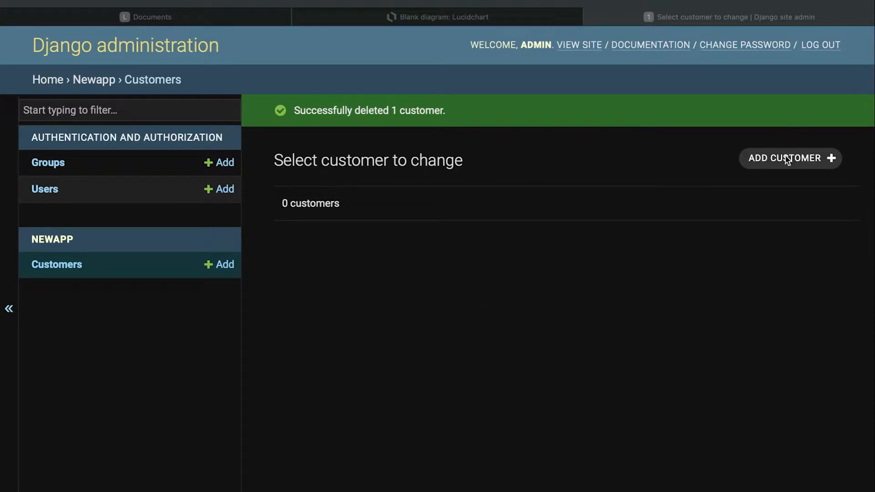
- Add and save a customer with name zander, age 10 and mobile 3817238
left_click(789, 158)
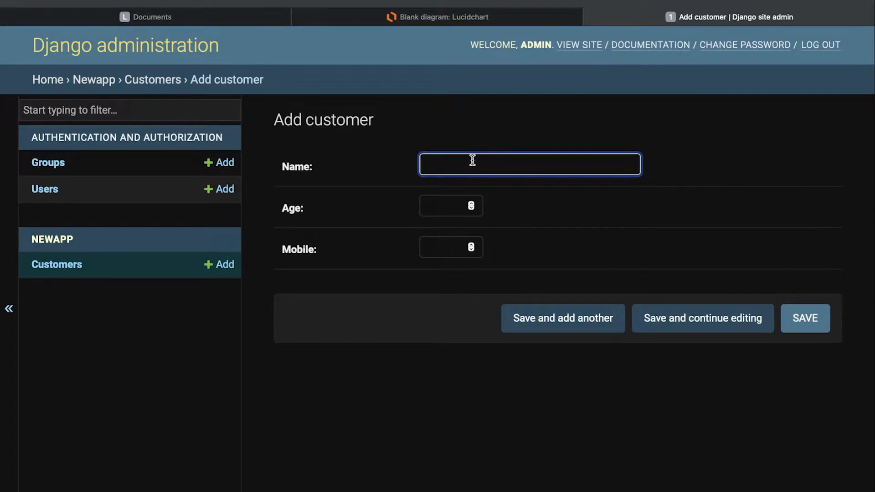
type("zander")
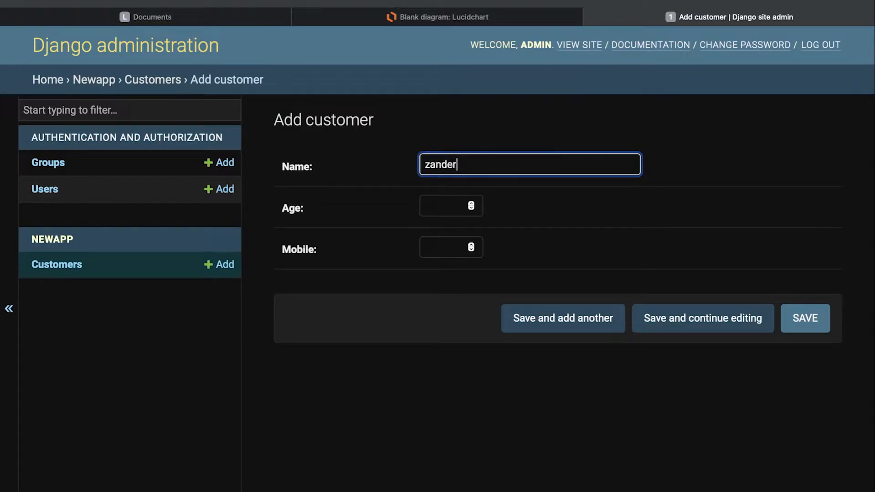
mouse_move(390, 430)
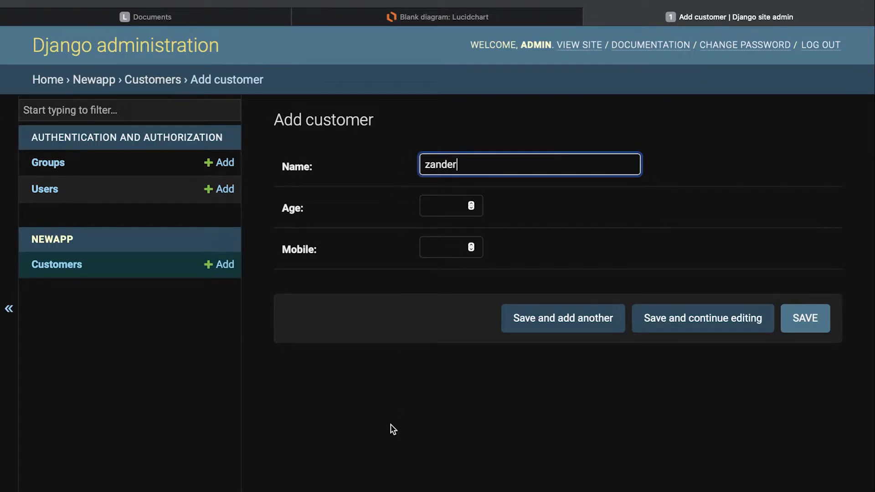
mouse_move(436, 167)
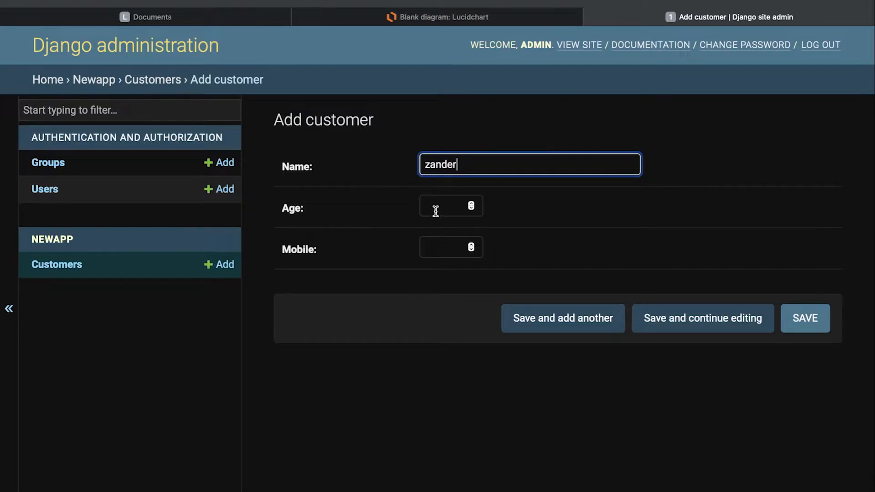
type("10")
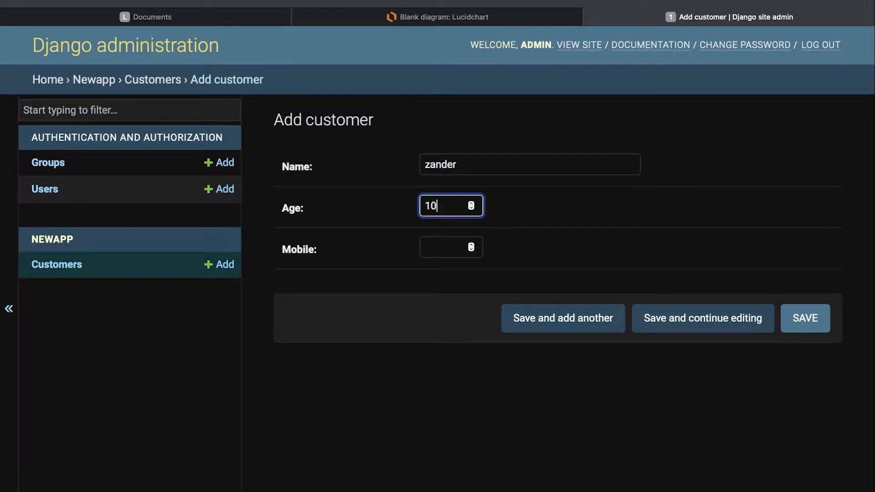
type("3817238")
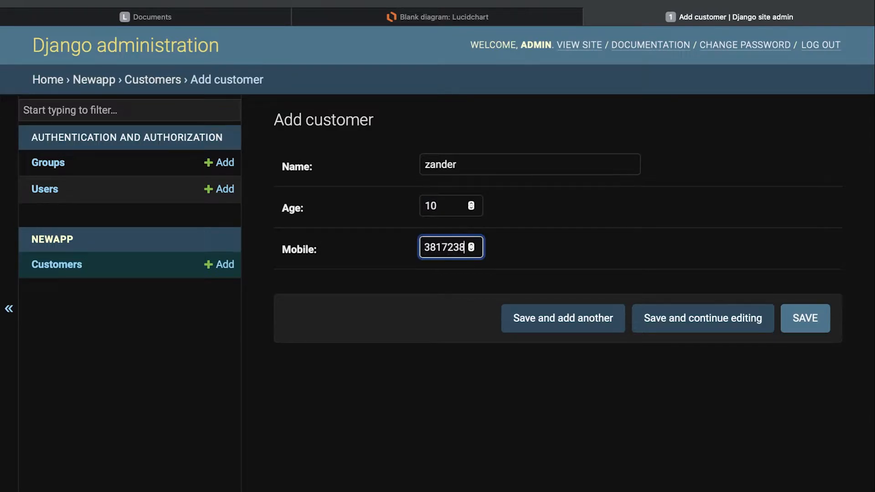
left_click(806, 318)
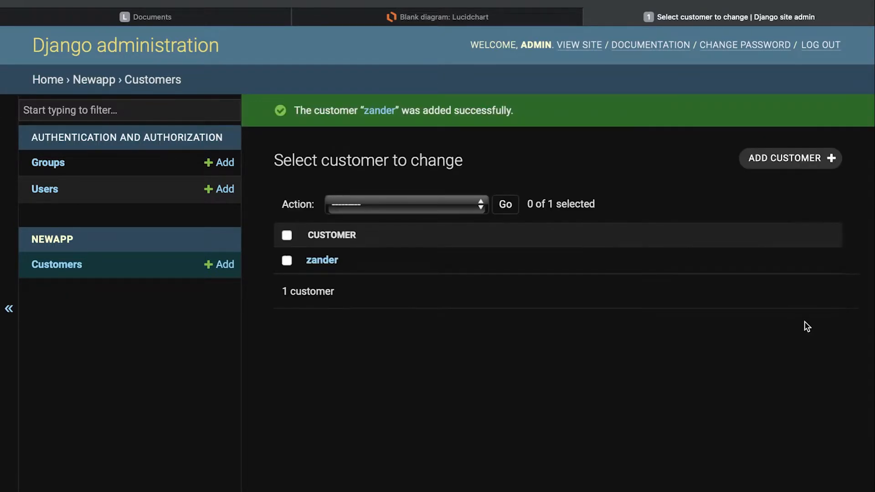
mouse_move(593, 287)
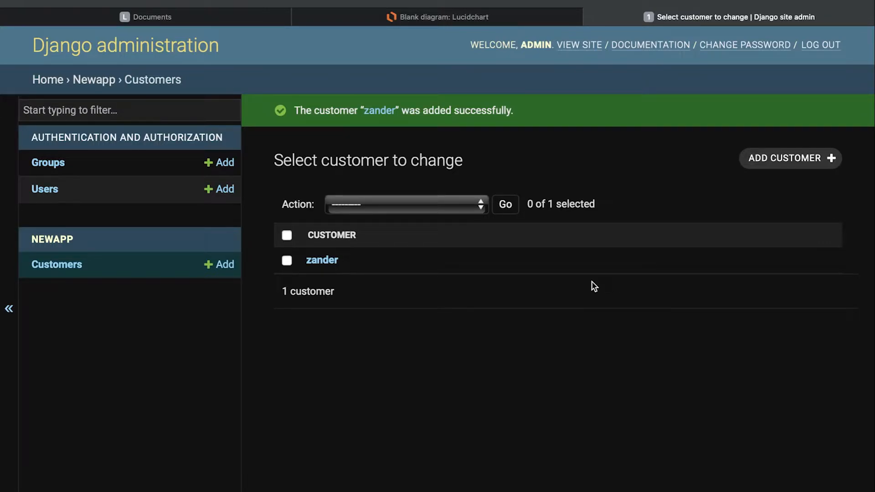
mouse_move(360, 256)
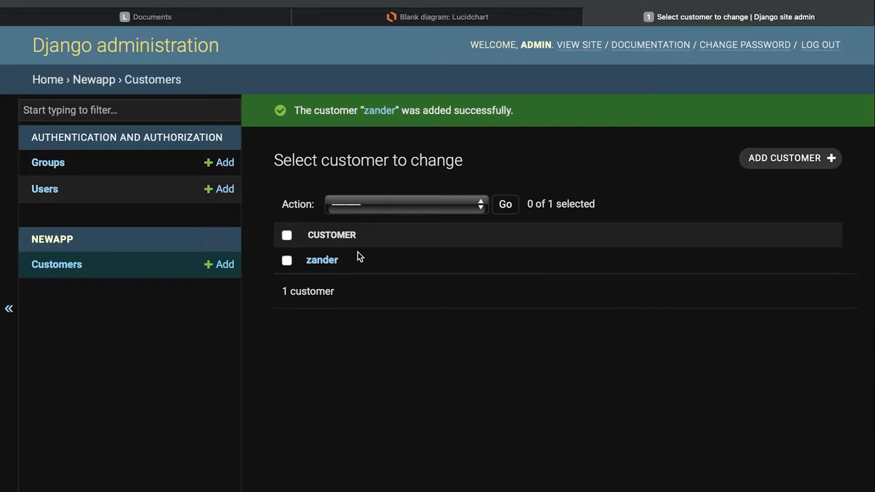
mouse_move(301, 248)
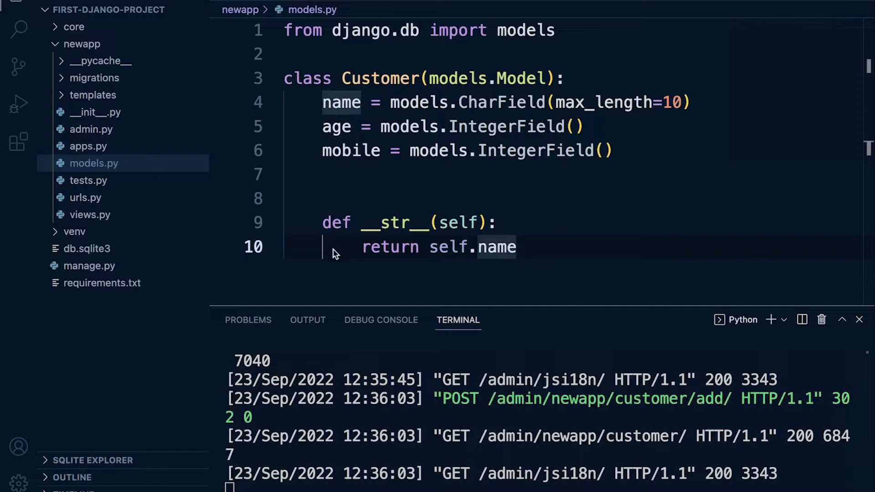
mouse_move(501, 280)
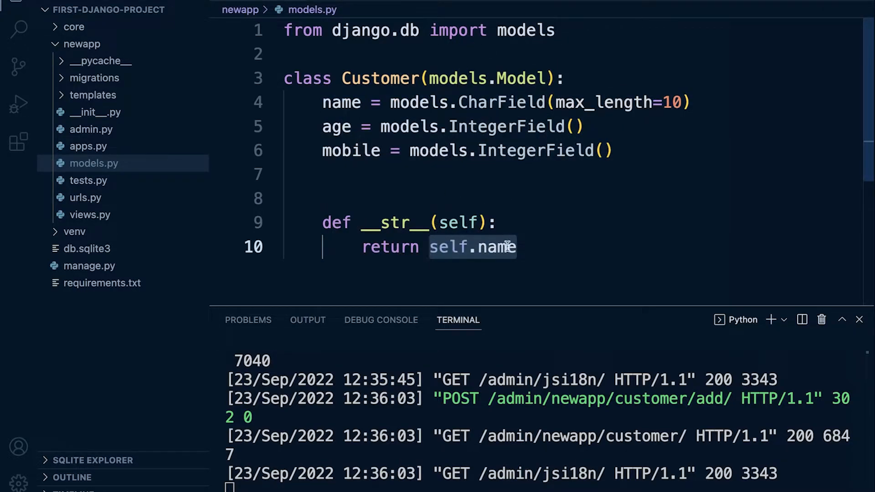
- Change the __str__ return line in models.py to 'return self.age' and save
type("age")
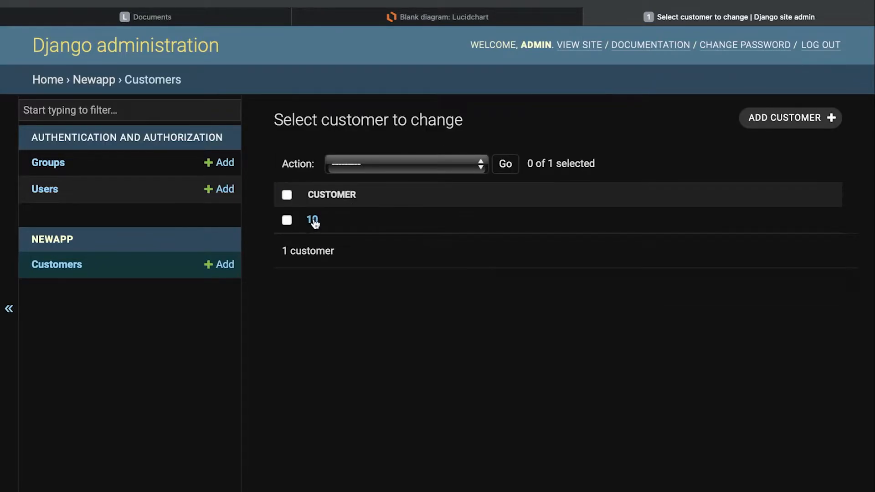
- Submit a new customer with name new, age 100 and mobile 0921323, hitting a TypeError
left_click(791, 118)
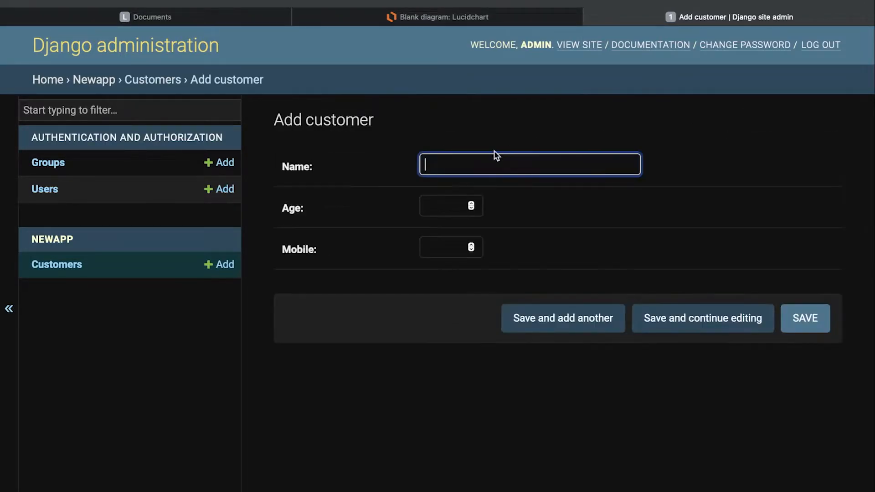
type("new")
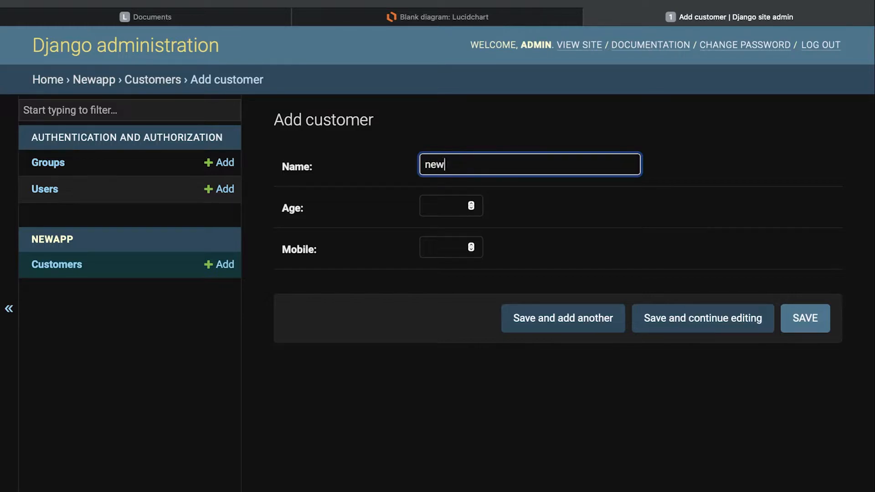
type("100")
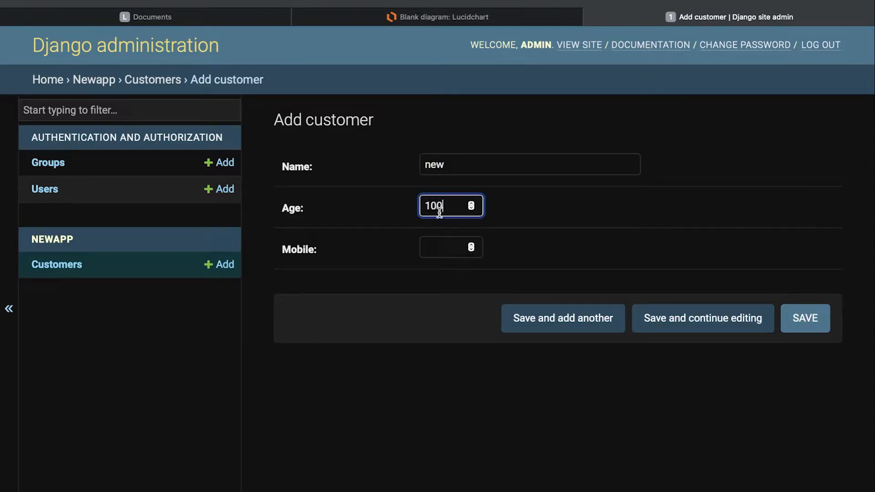
type("0921323")
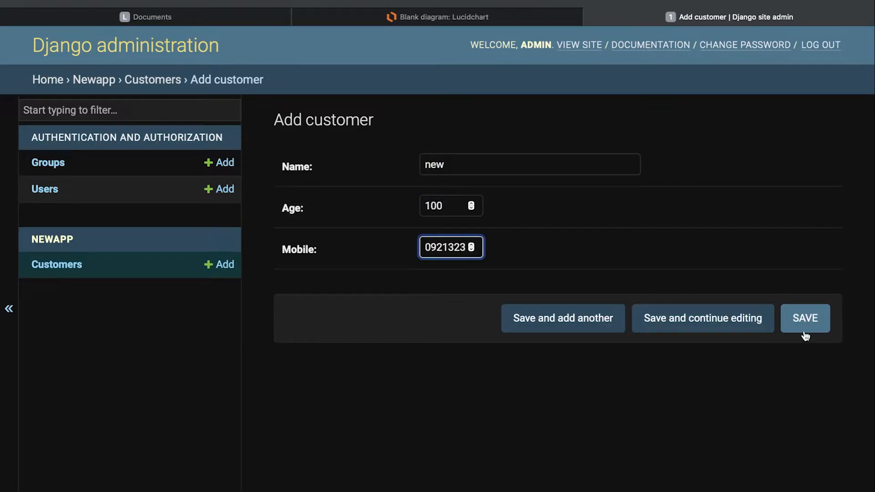
left_click(805, 319)
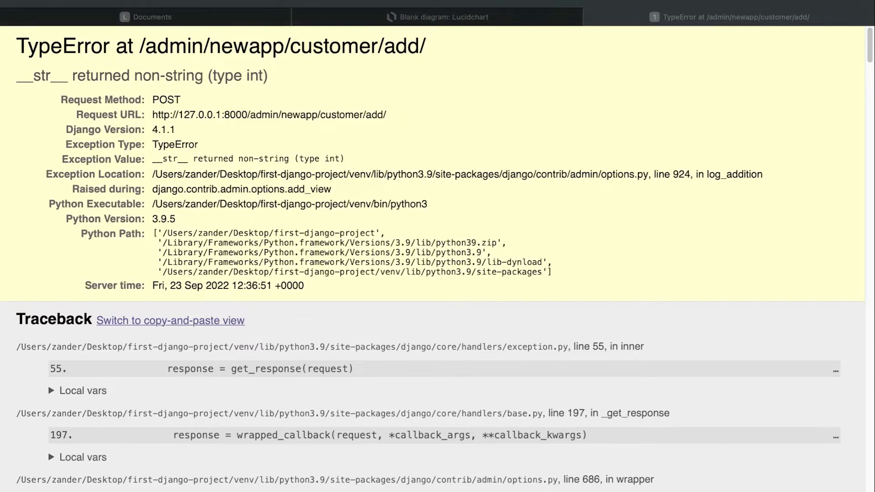
mouse_move(420, 303)
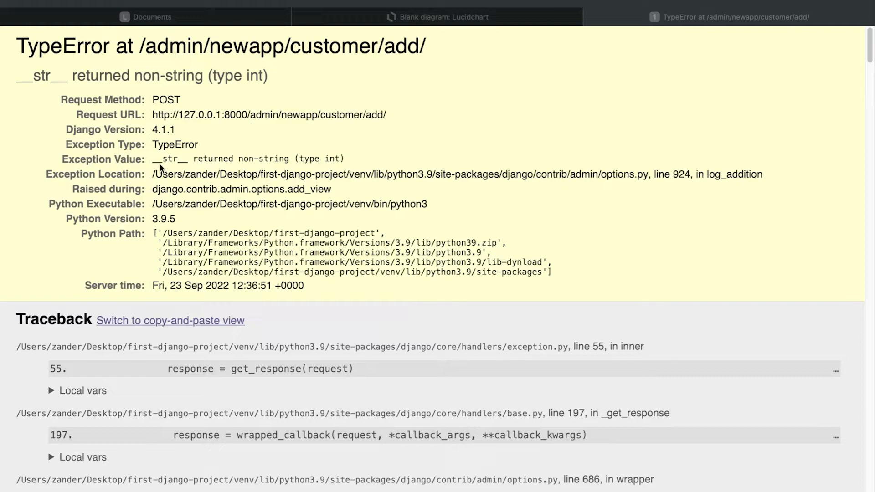
mouse_move(120, 165)
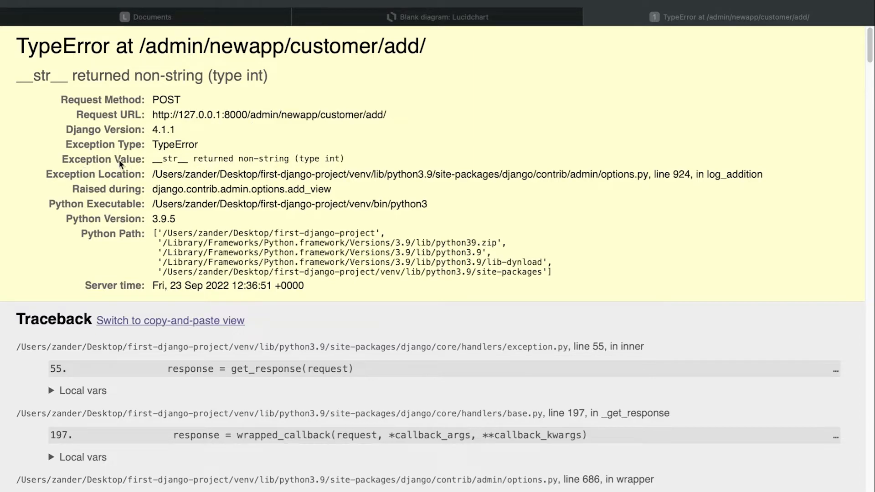
mouse_move(201, 170)
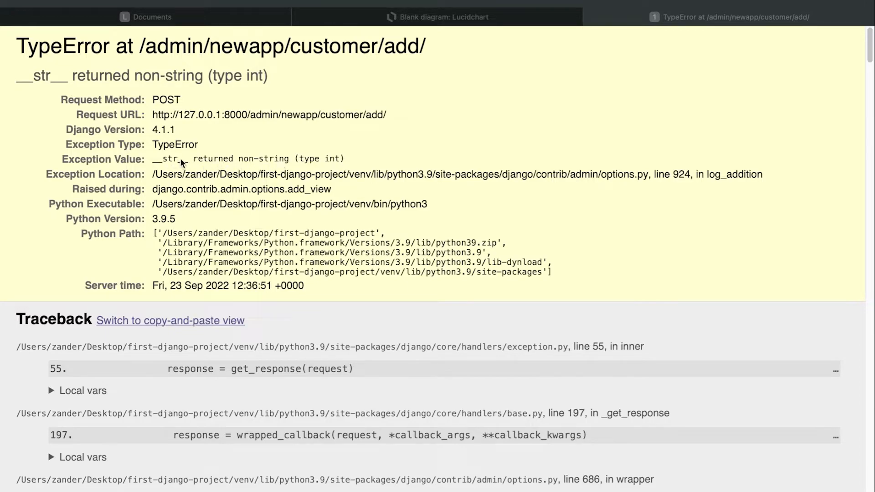
double_click(171, 158)
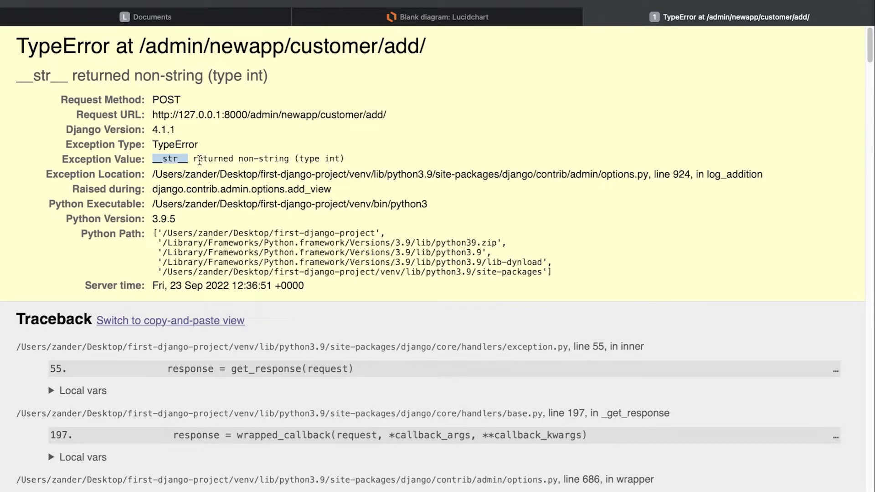
left_click_drag(198, 159, 296, 158)
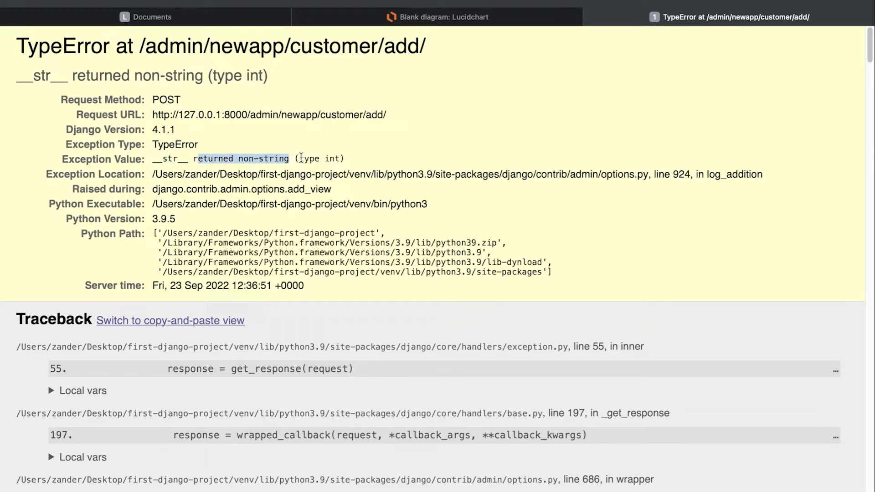
double_click(319, 159)
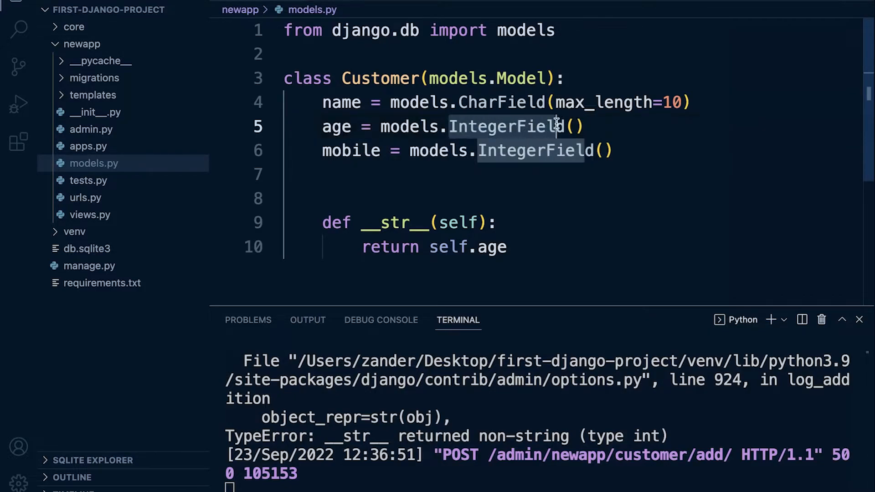
- Wrap self.age in str() so __str__ returns str(self.age), noting age is an integer field
double_click(336, 126)
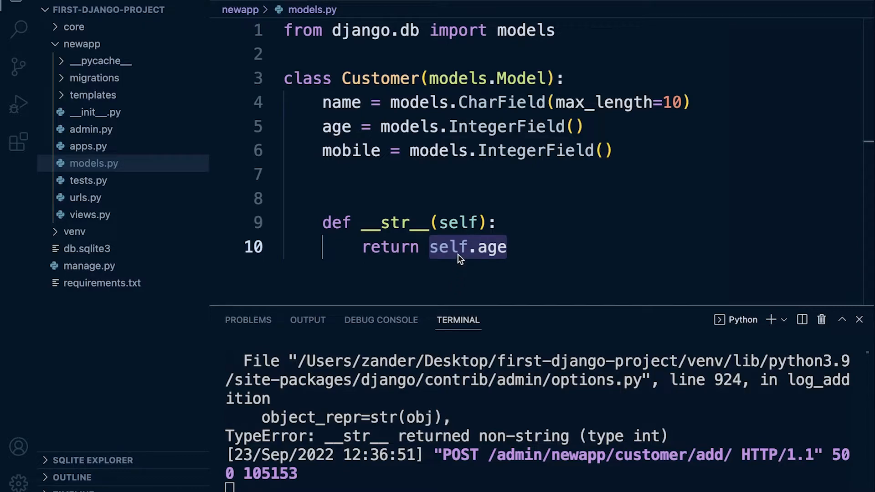
mouse_move(448, 277)
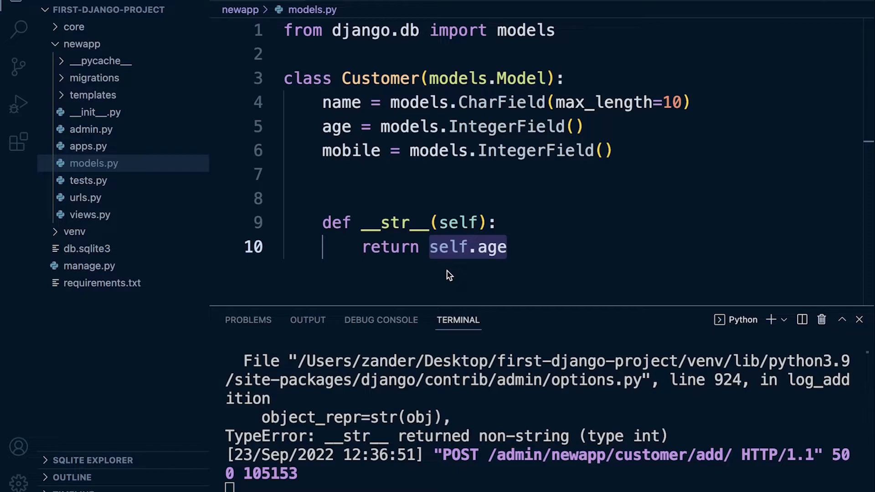
mouse_move(538, 233)
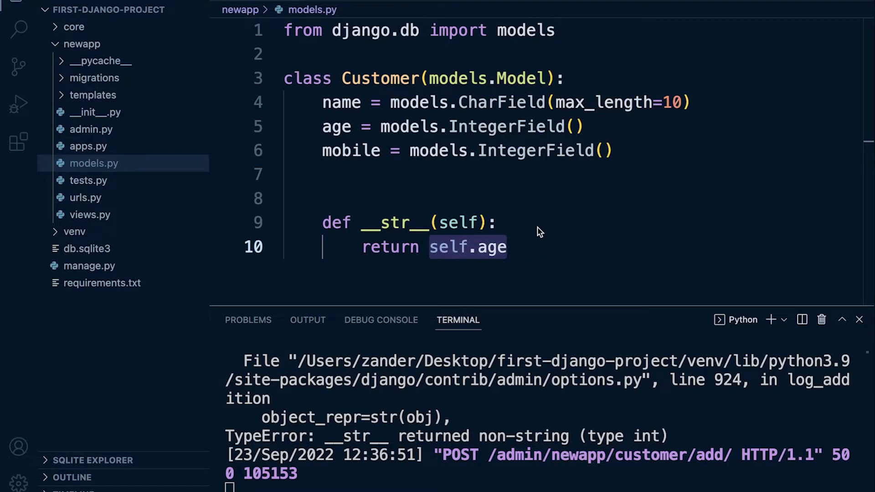
mouse_move(505, 254)
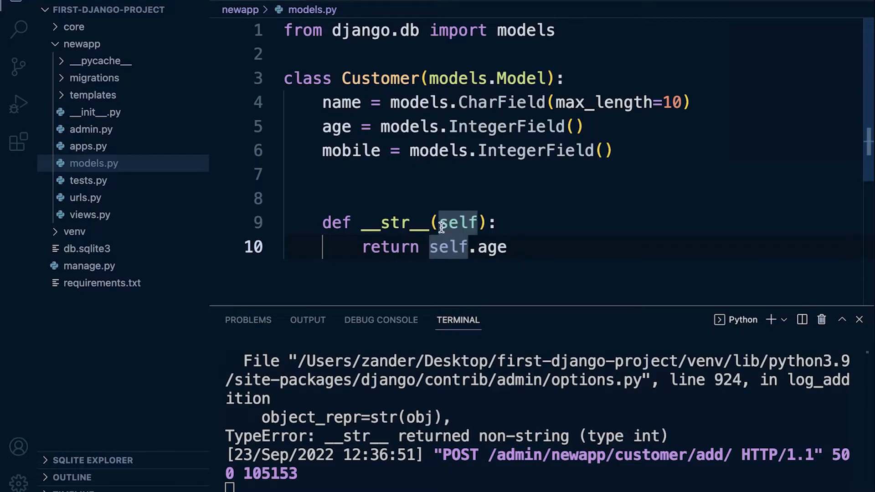
type("str(s")
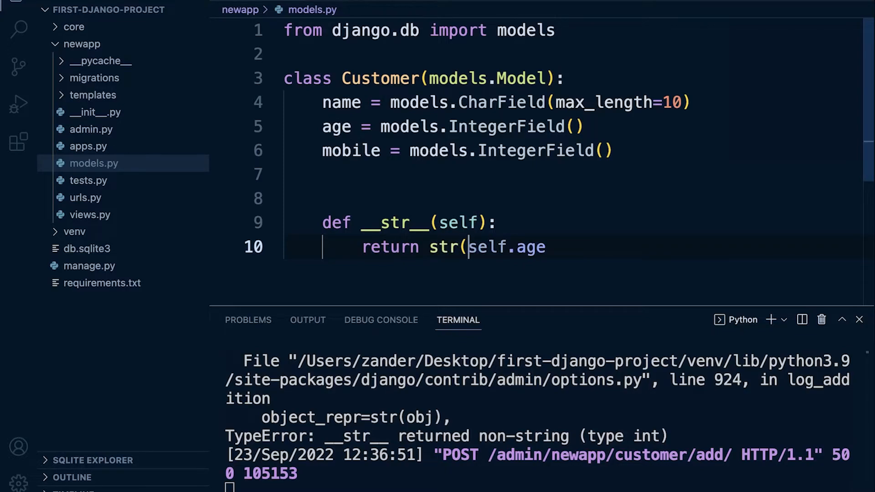
type(")")
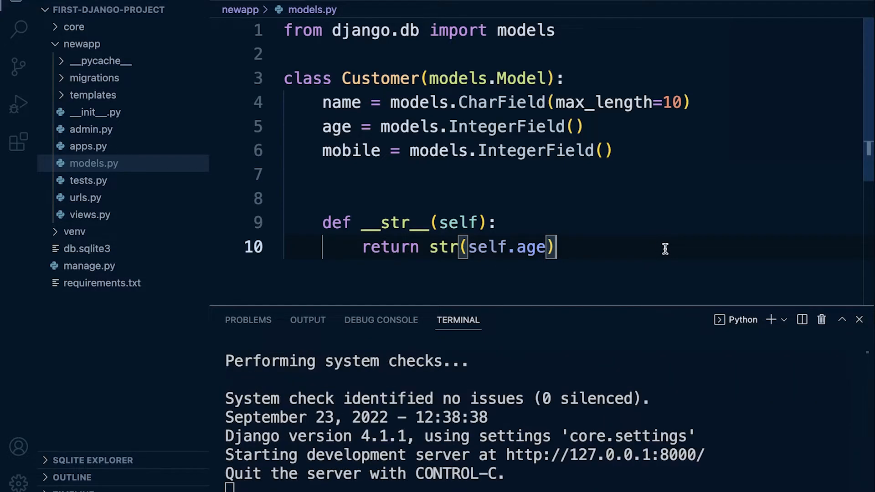
mouse_move(654, 248)
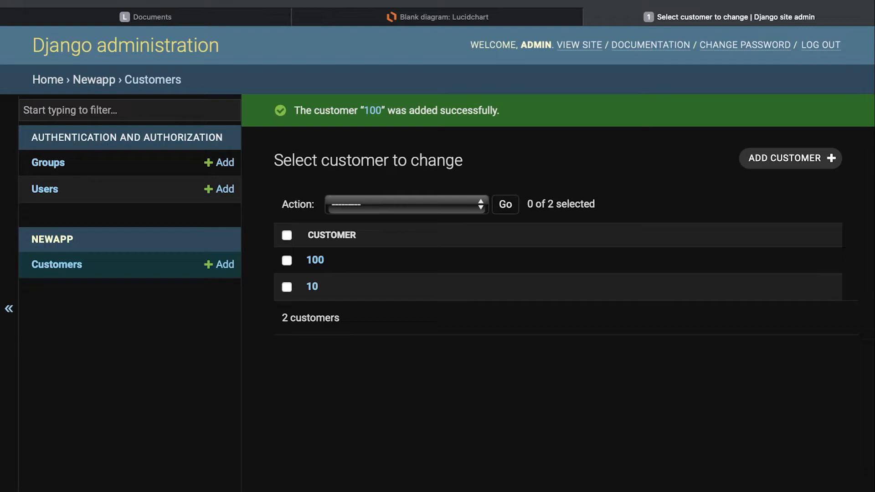
mouse_move(319, 266)
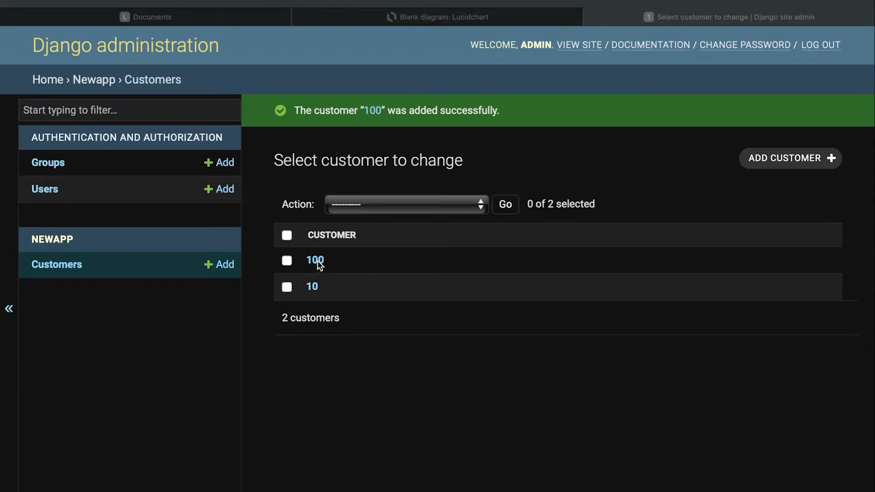
mouse_move(329, 264)
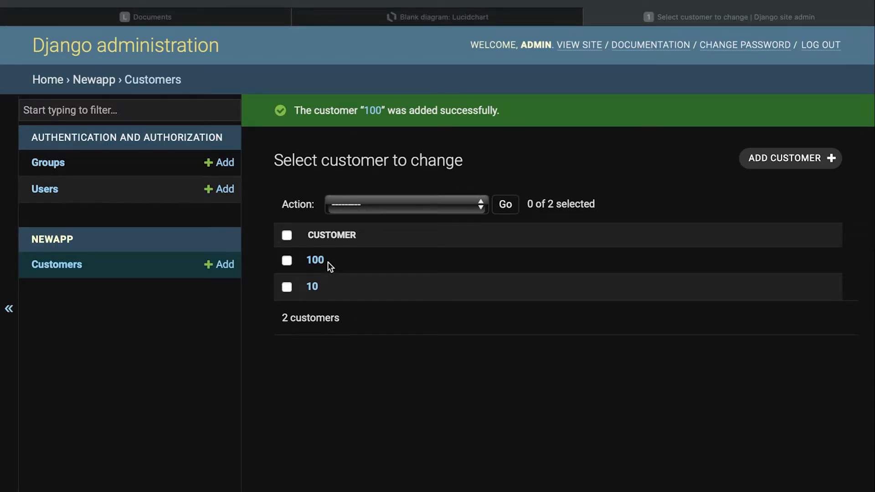
mouse_move(317, 290)
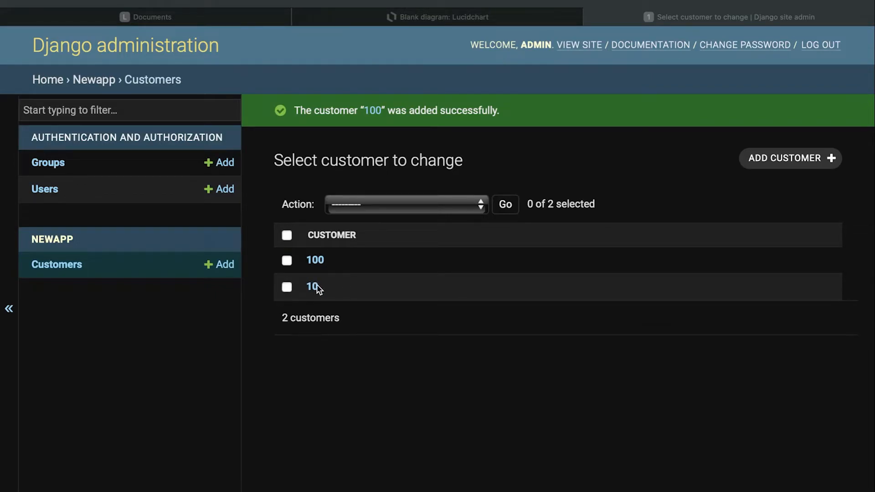
- View the change page of the customer listed as 10 after the new customer saves
left_click(310, 287)
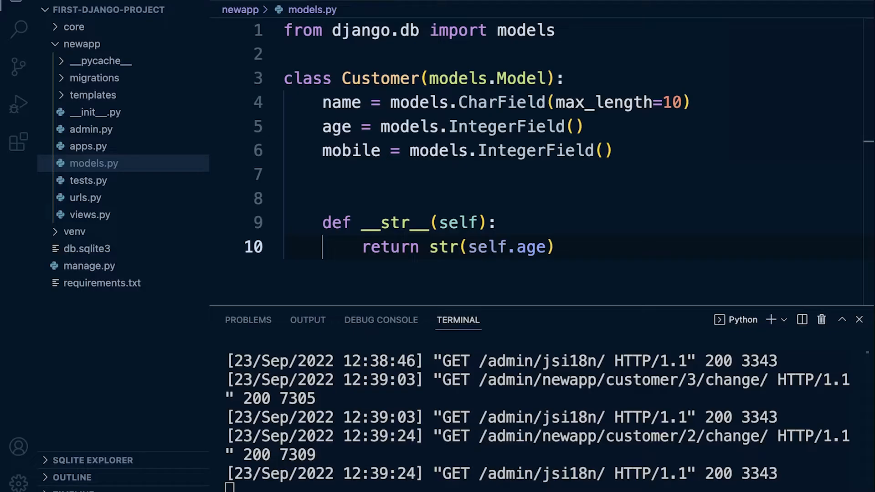
- Replace str(self.age) with self.name so __str__ reads 'return self.name'
double_click(449, 247)
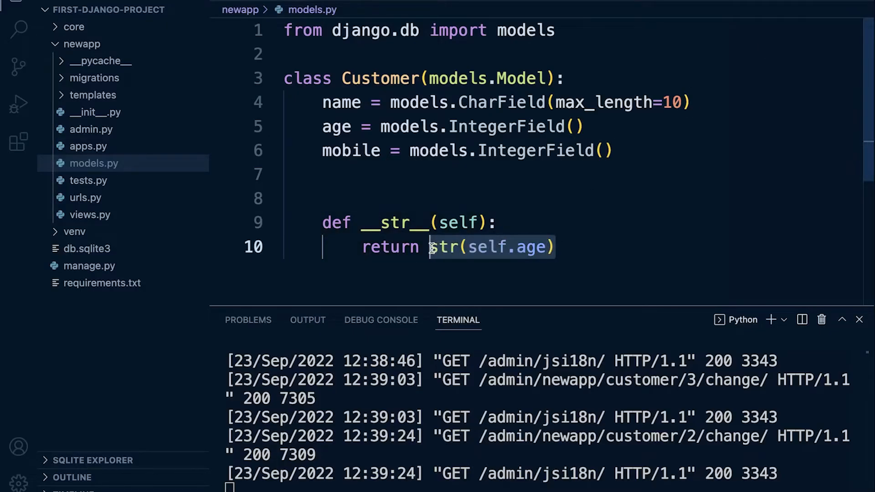
type("sel")
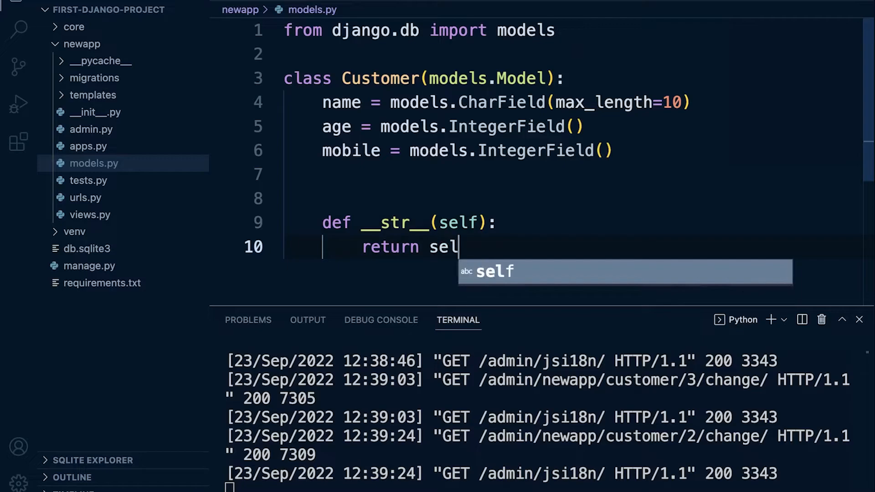
type("f.name")
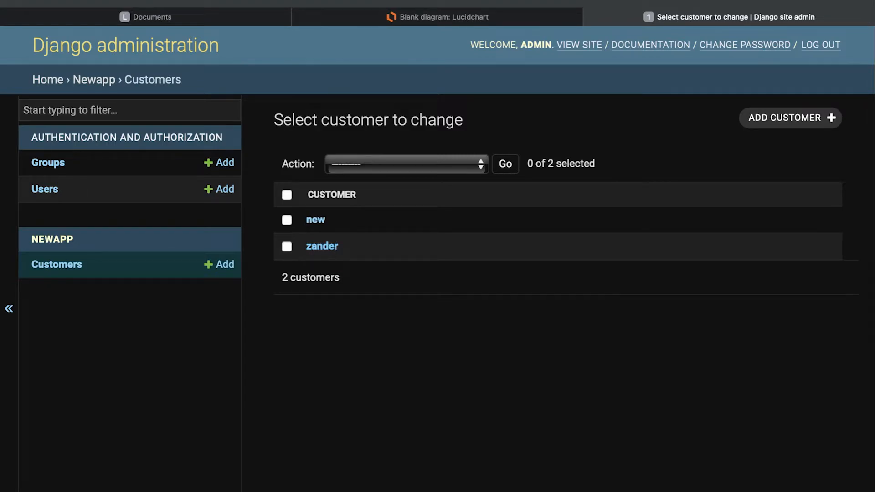
mouse_move(383, 234)
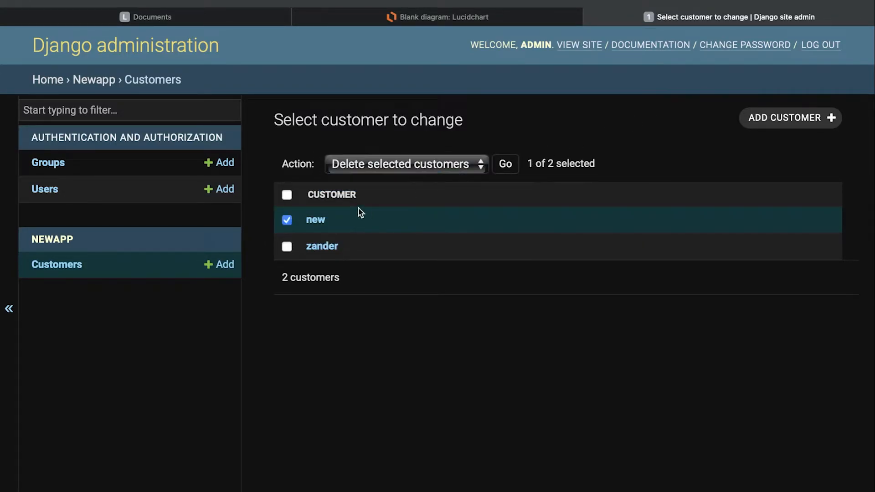
mouse_move(335, 218)
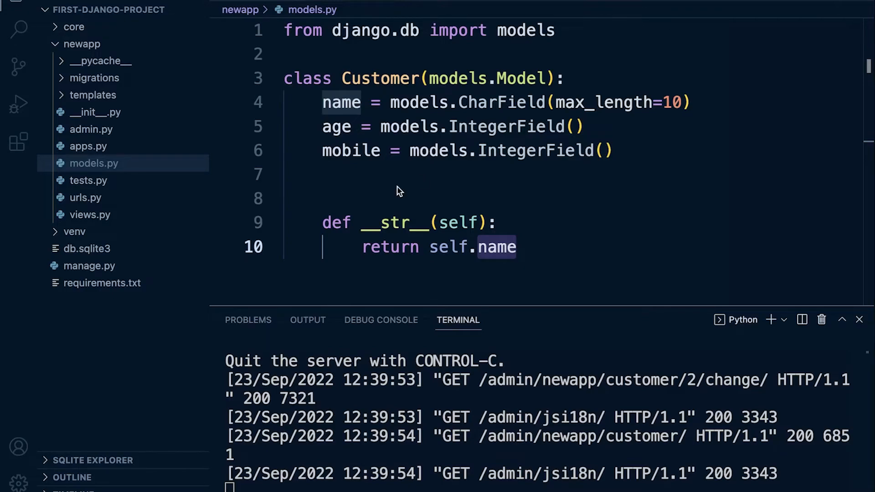
- Show the installed extensions list, including Night Owl and SQLite
left_click(16, 137)
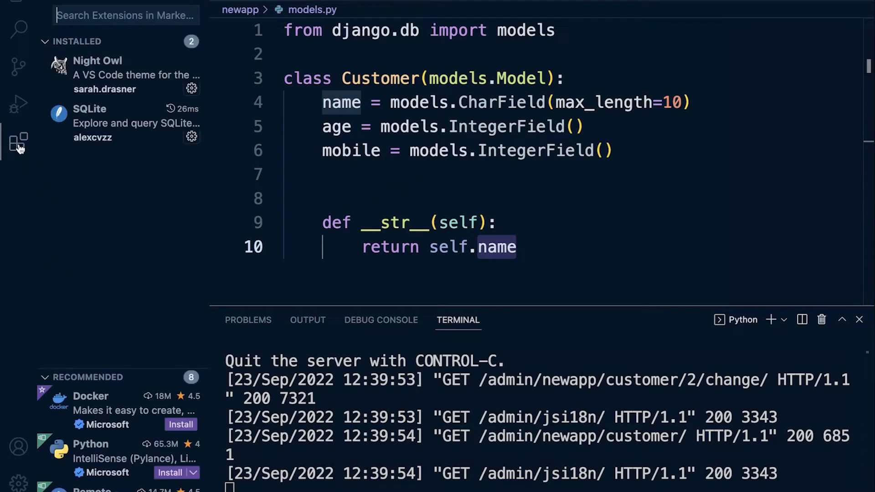
mouse_move(101, 106)
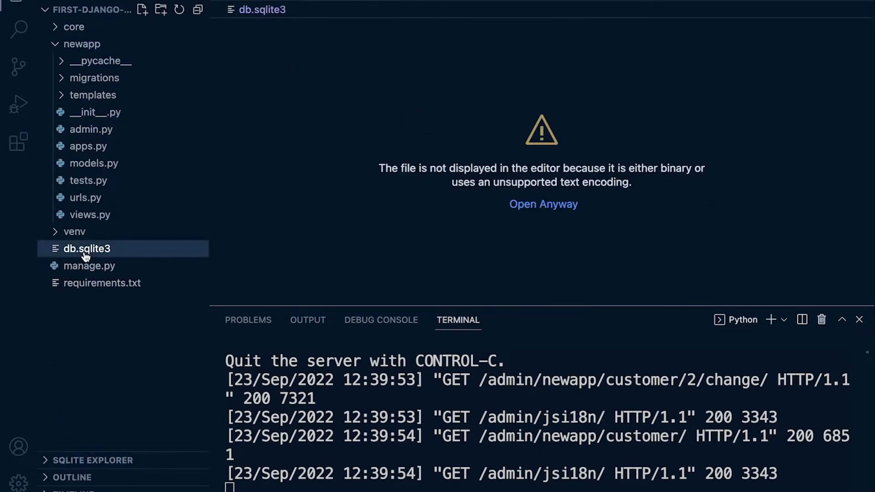
- Open db.sqlite3 in SQLite Explorer and collapse the auth_user table's columns
right_click(87, 249)
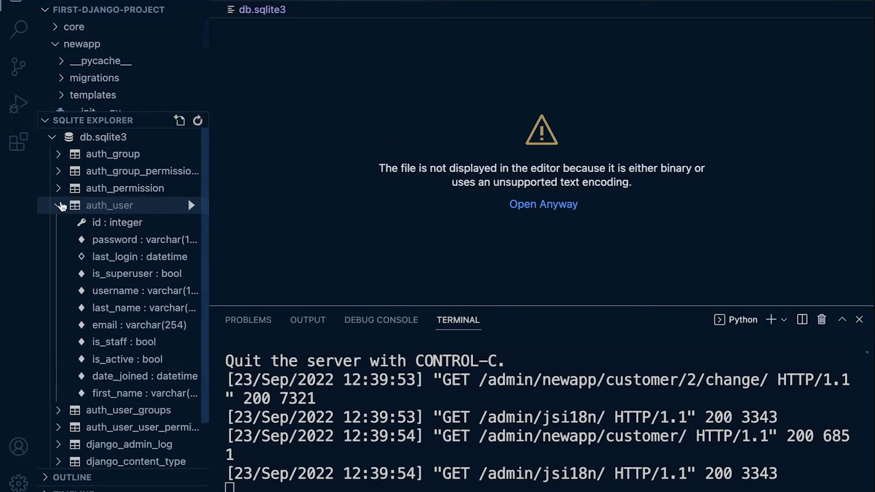
left_click(60, 205)
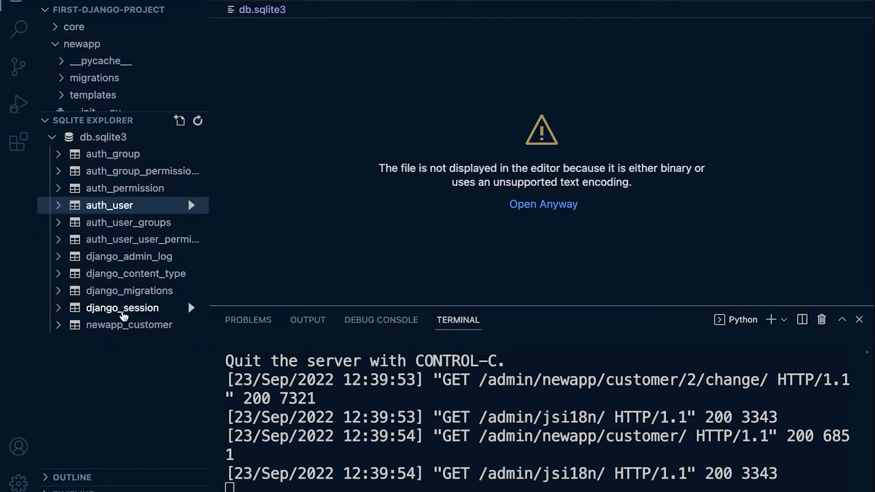
mouse_move(125, 339)
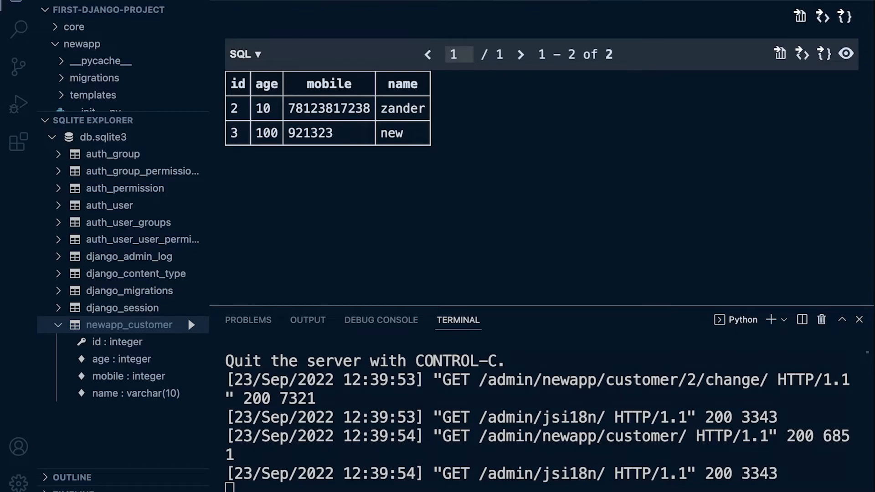
mouse_move(437, 76)
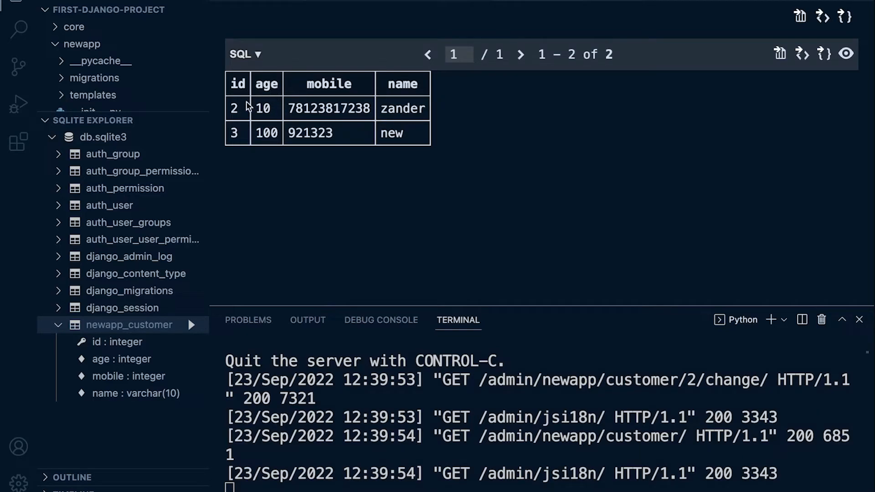
mouse_move(402, 150)
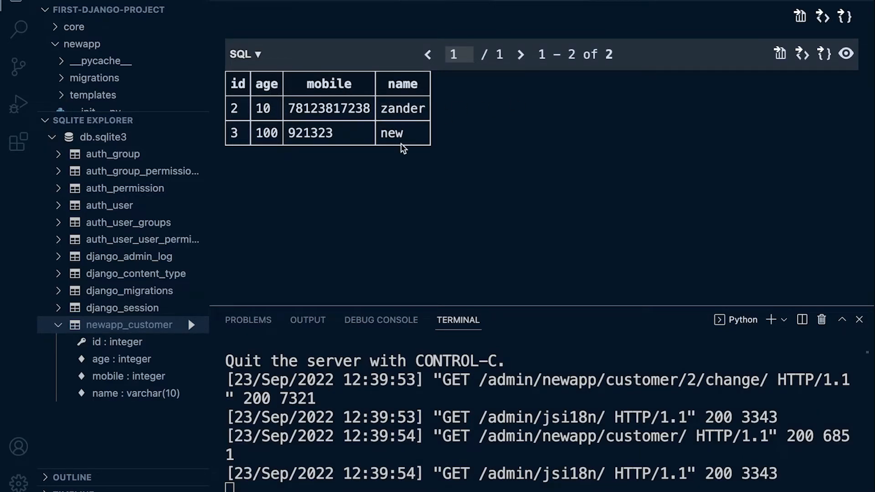
mouse_move(600, 108)
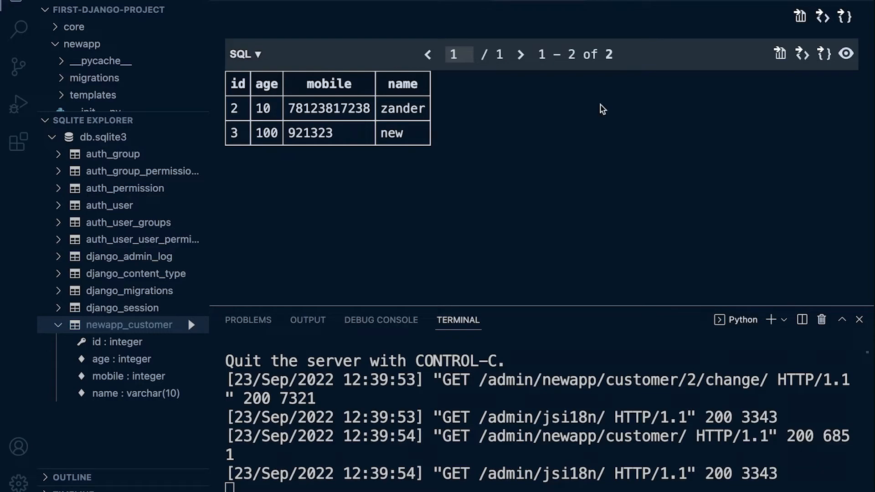
mouse_move(249, 93)
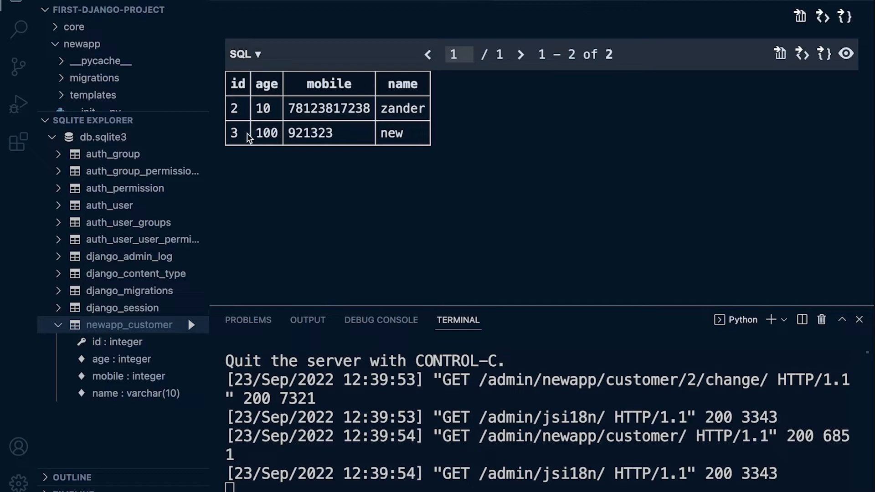
mouse_move(288, 149)
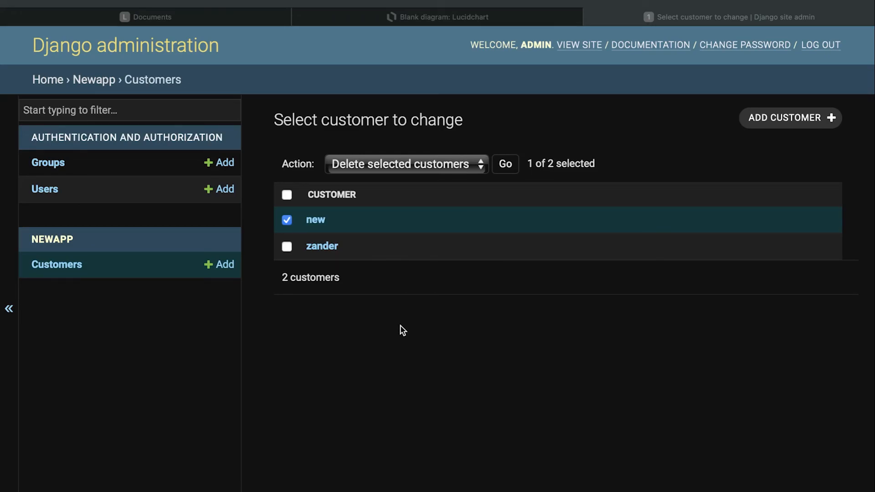
- Edit customer zander's age to the letters 'dhdh82' and attempt to save it
left_click(321, 246)
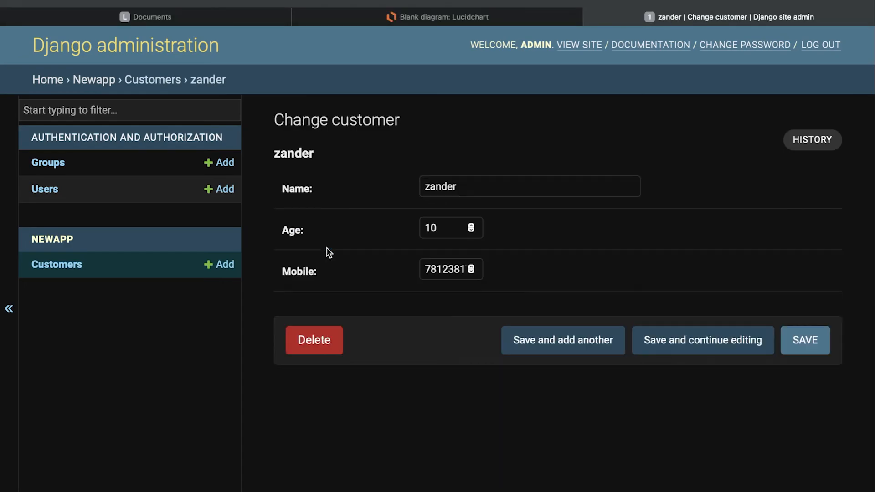
mouse_move(372, 267)
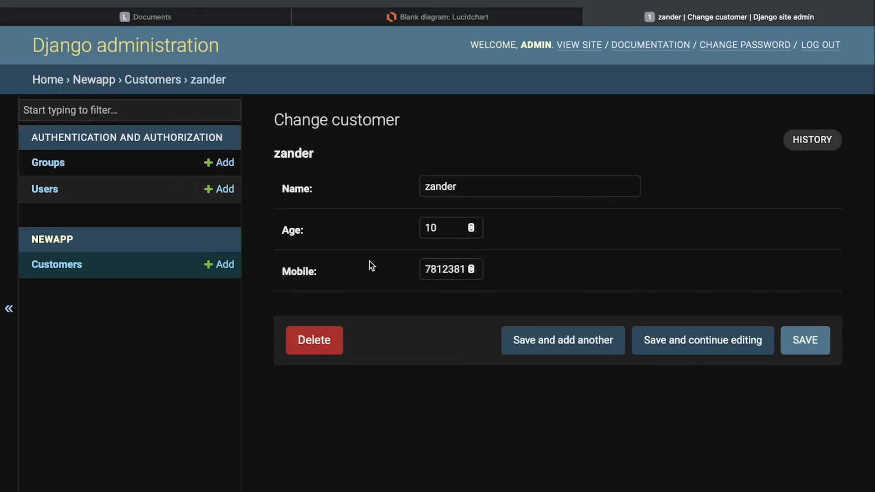
left_click(434, 228)
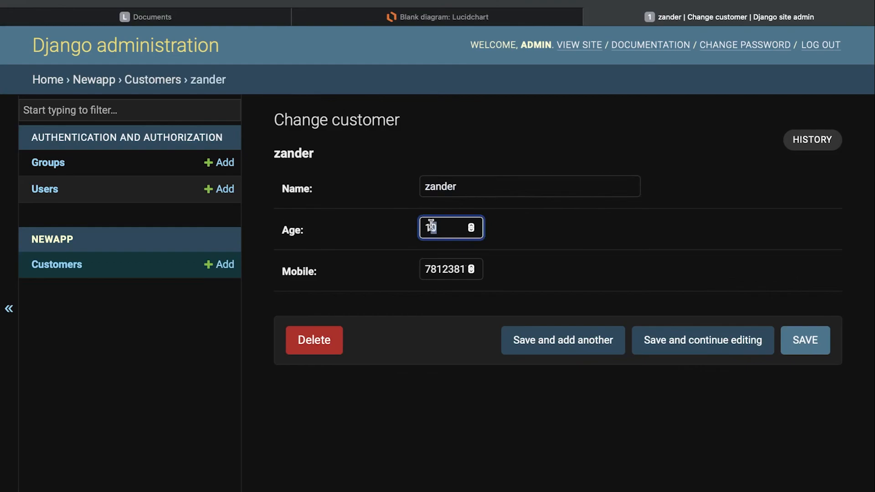
type("dhd")
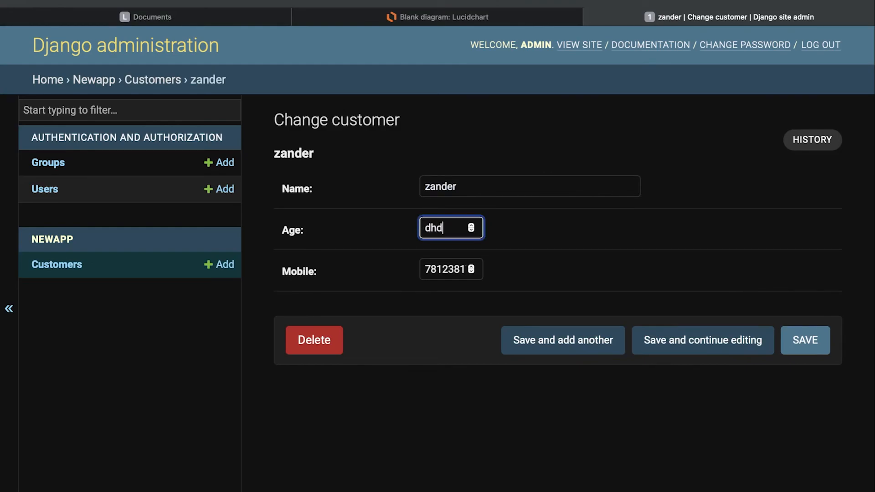
type("h82")
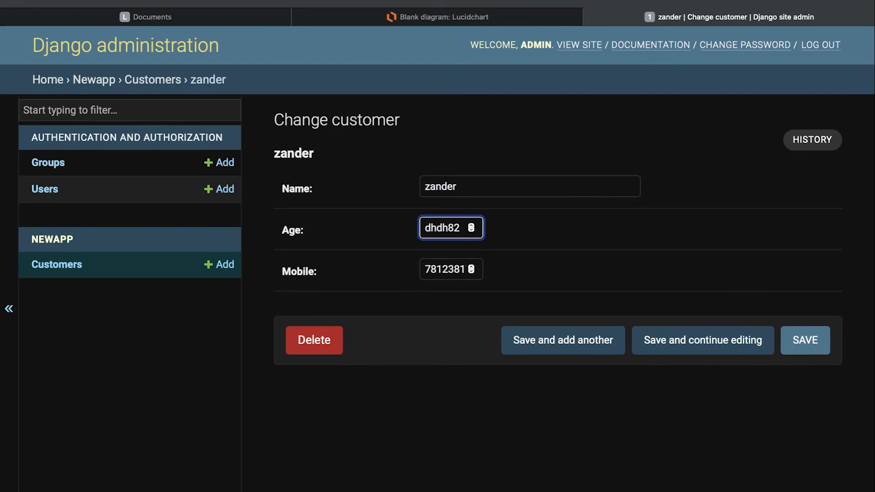
mouse_move(790, 351)
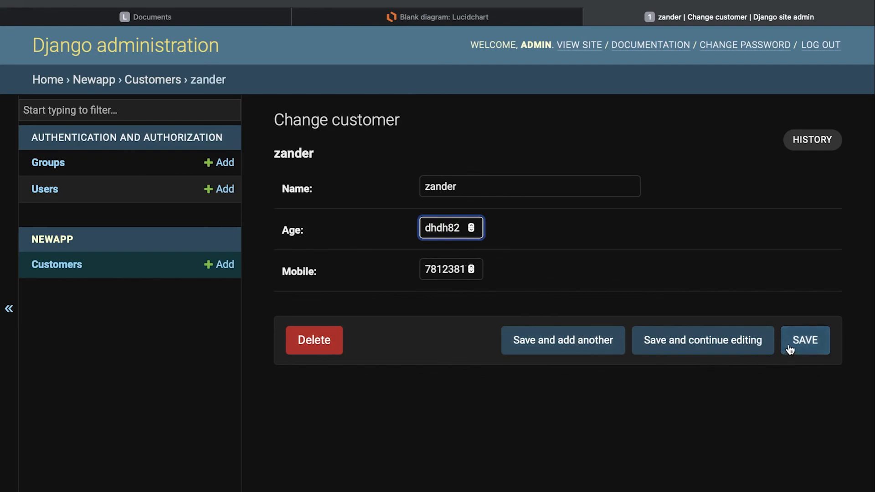
left_click(805, 339)
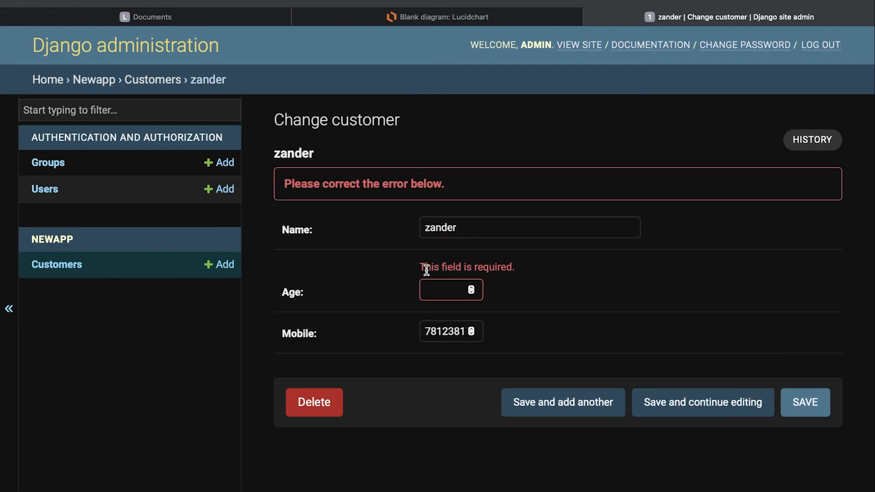
- After the required-field error, re-enter the age, ending with 213123
left_click(449, 290)
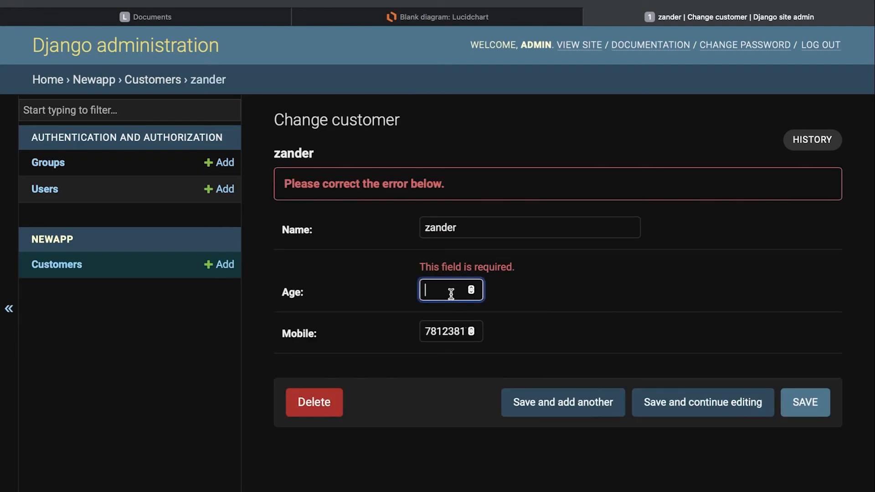
type("jaw2")
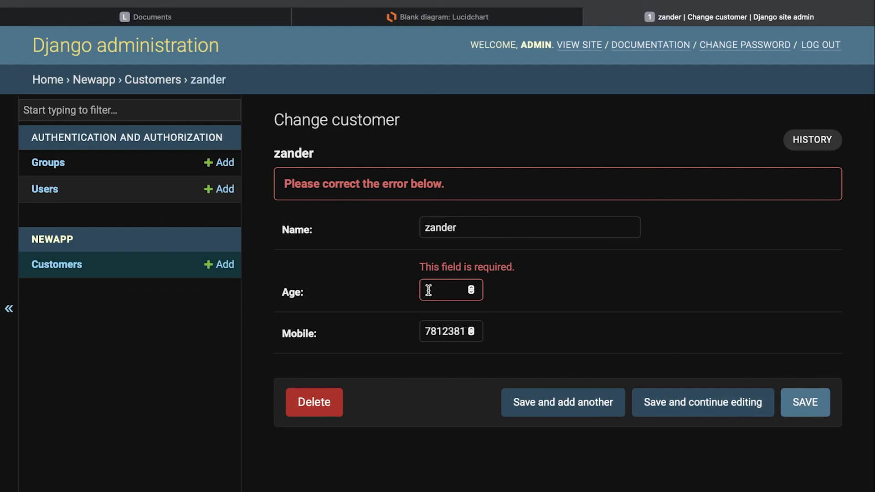
mouse_move(432, 292)
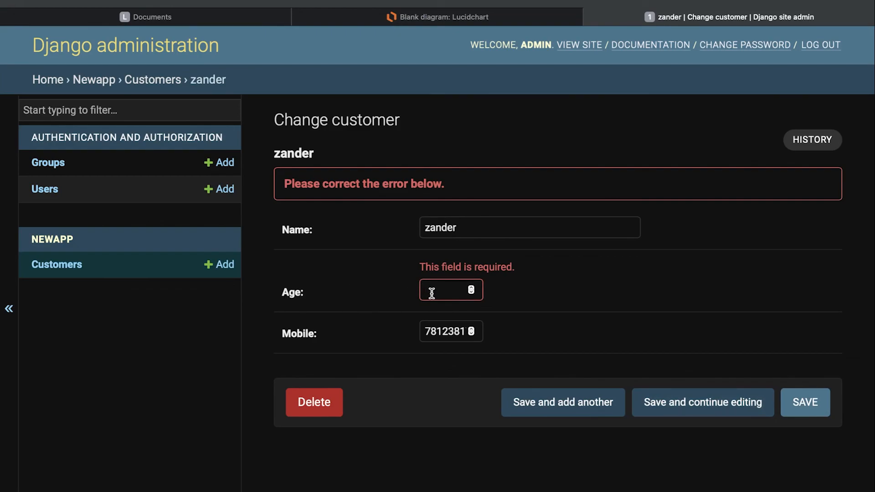
type("213123")
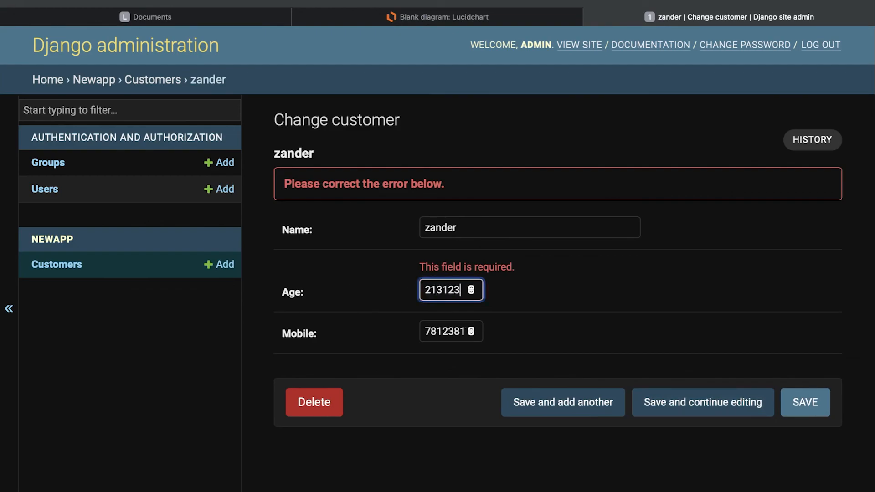